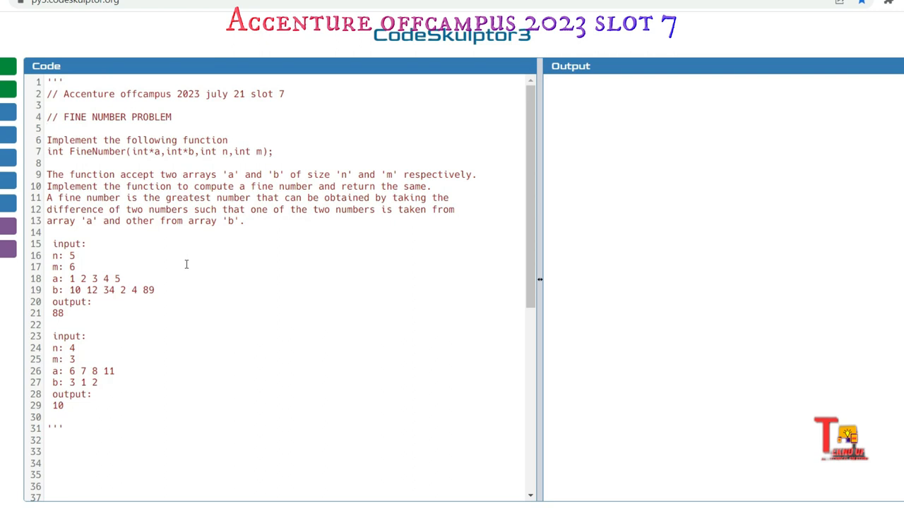
Annotate the first sample's output 88 on line 21 with the comment // 1 - 89.
left_click(48, 129)
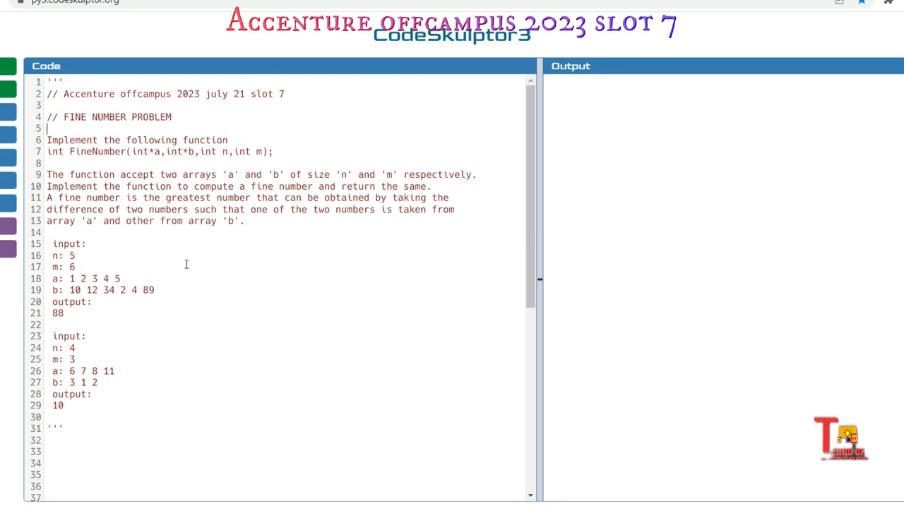
left_click(48, 127)
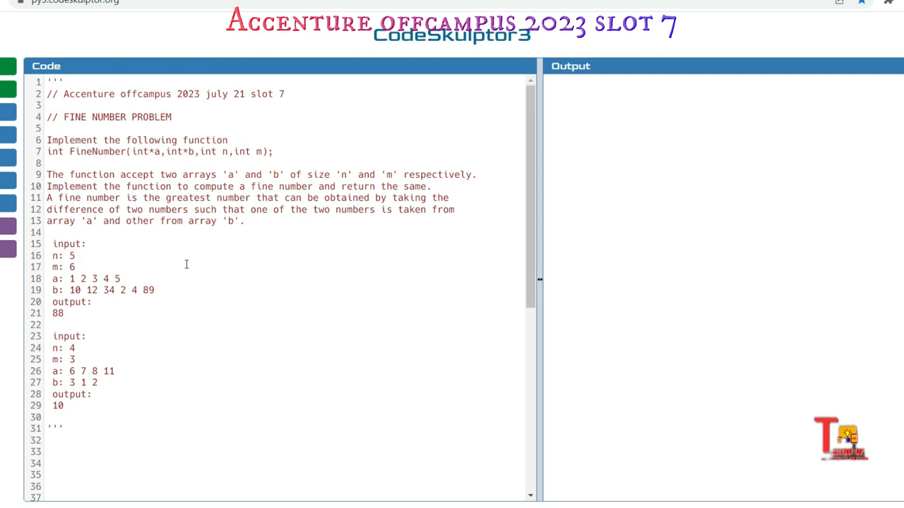
left_click(48, 127)
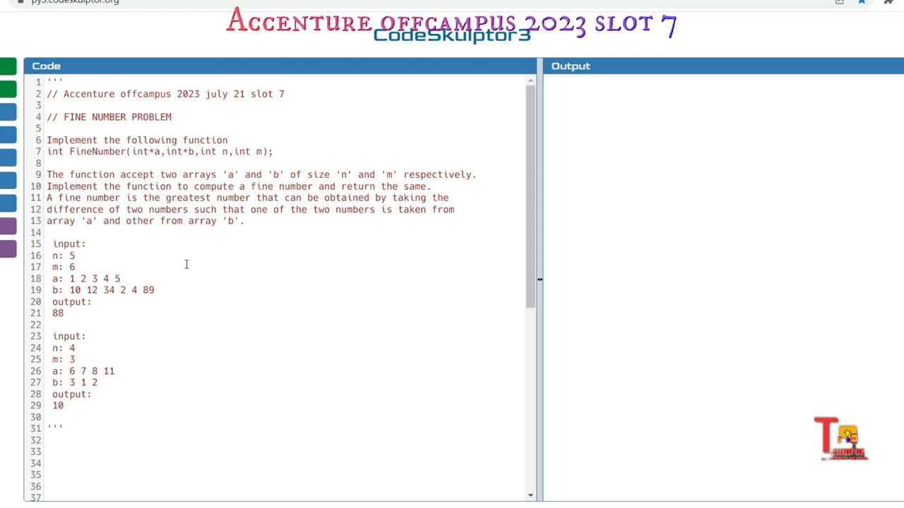
left_click(48, 127)
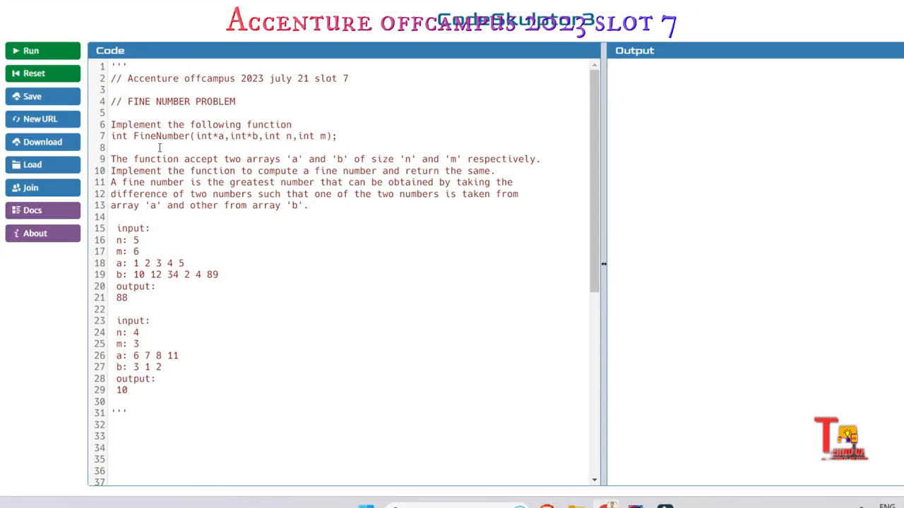
mouse_move(229, 245)
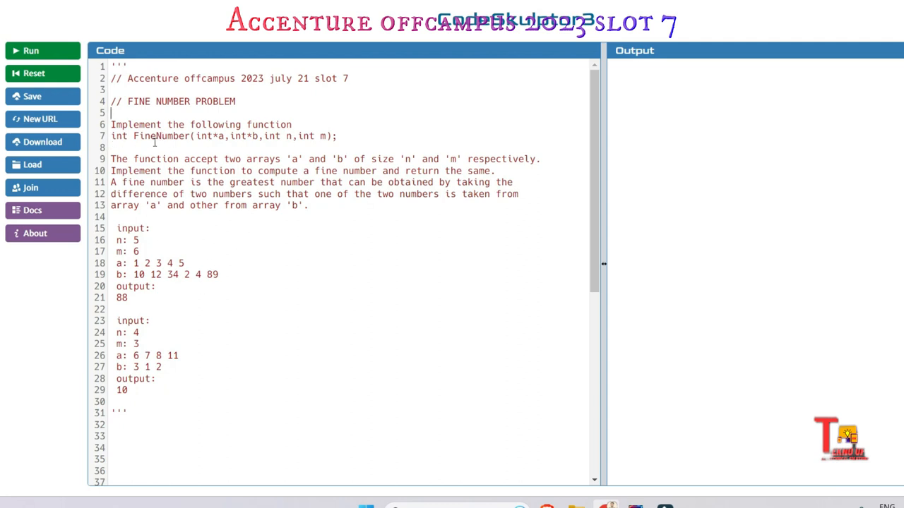
mouse_move(280, 146)
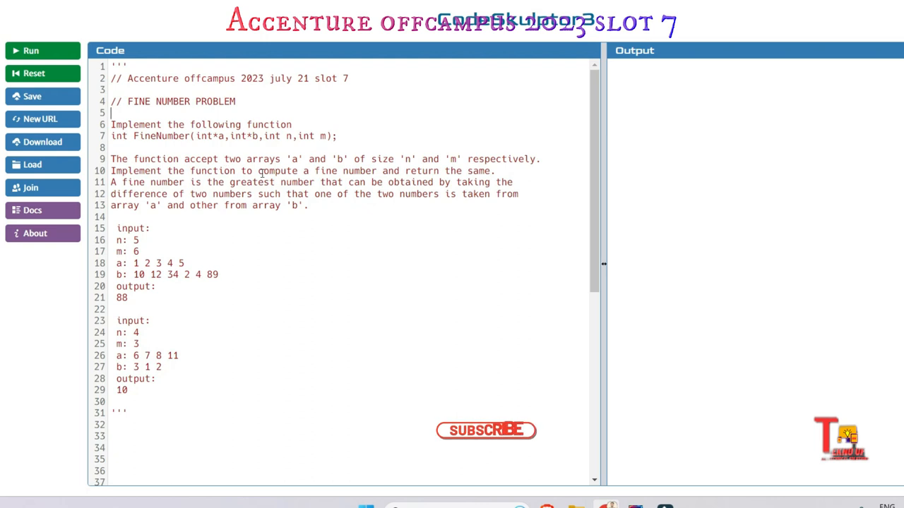
left_click(486, 431)
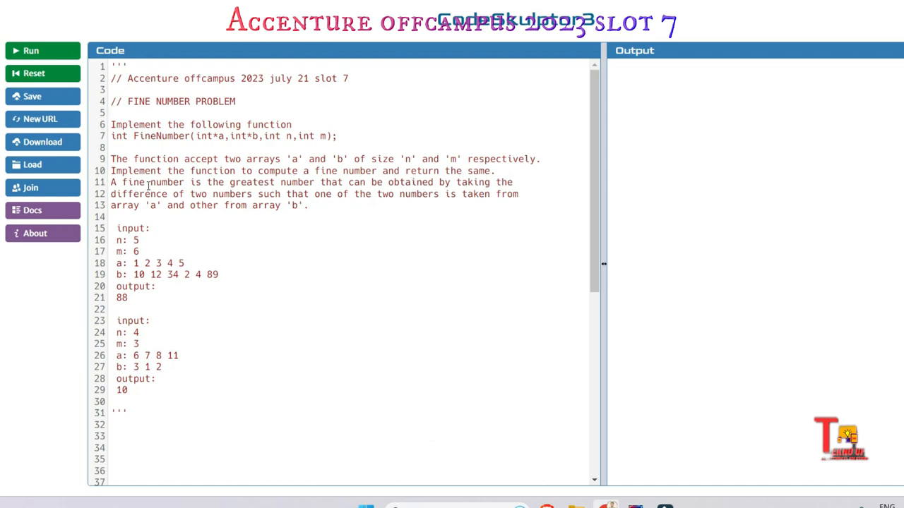
mouse_move(407, 195)
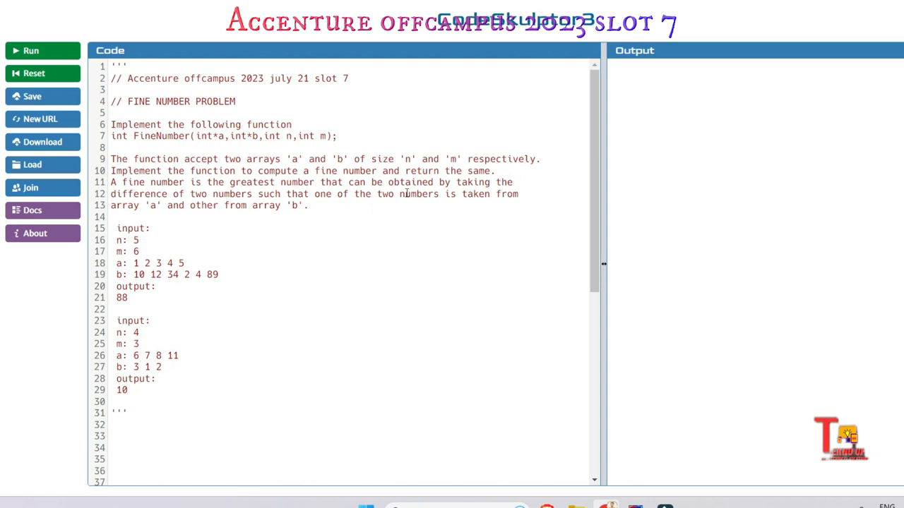
left_click(110, 113)
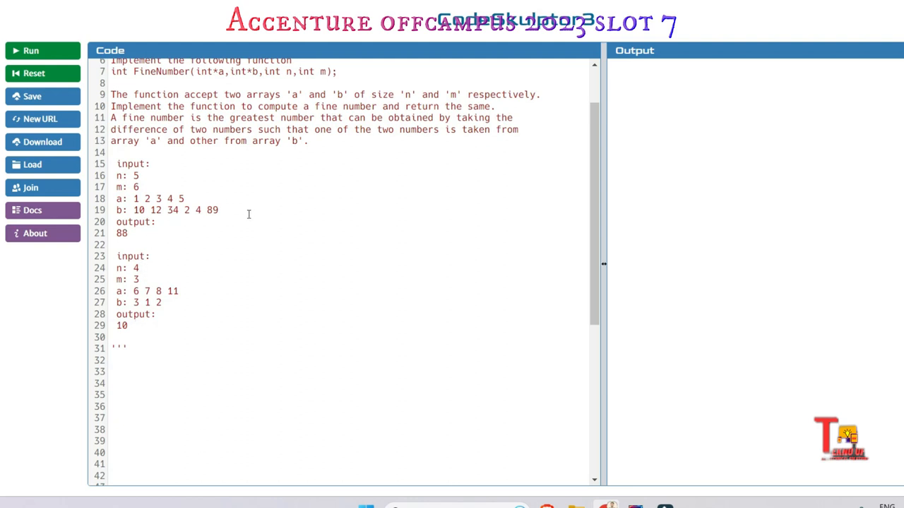
mouse_move(260, 223)
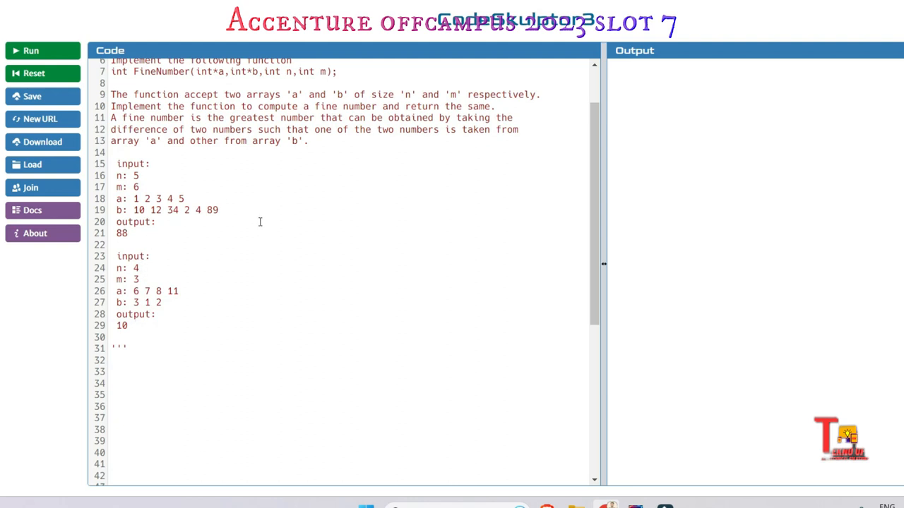
type("//")
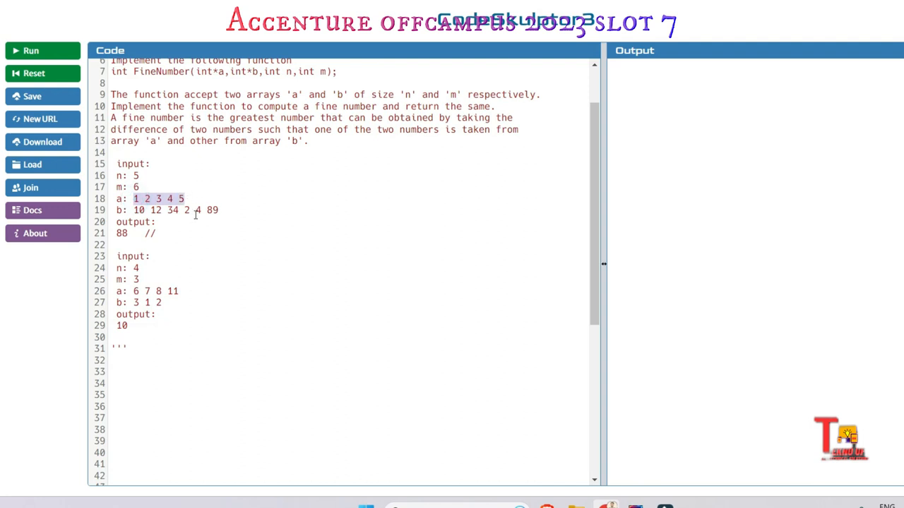
type("1")
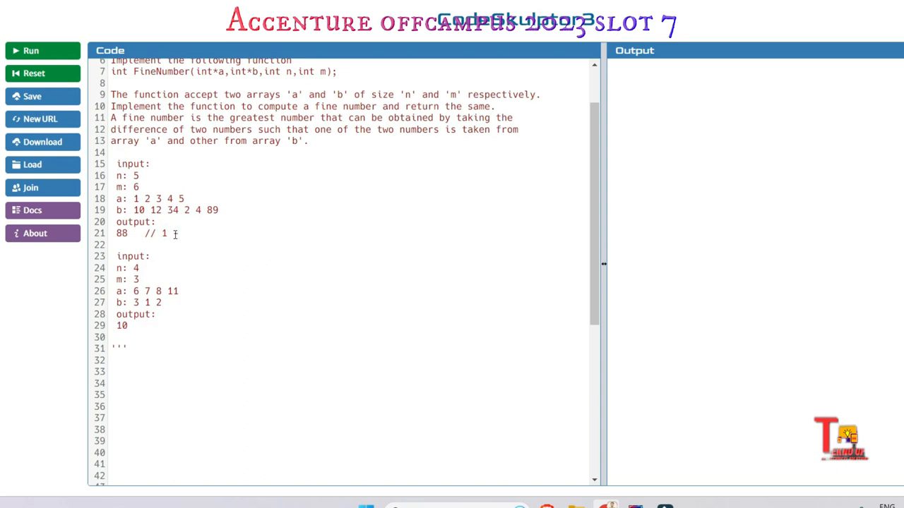
type("-89")
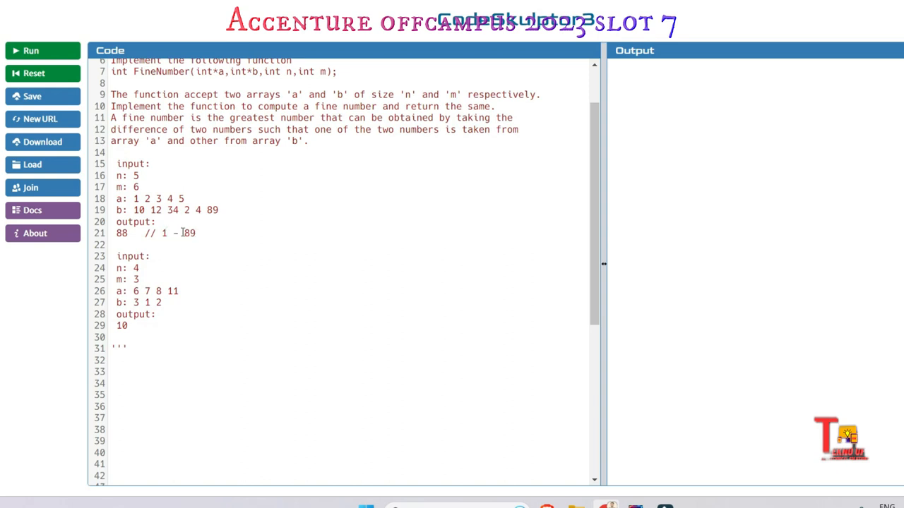
triple_click(155, 234)
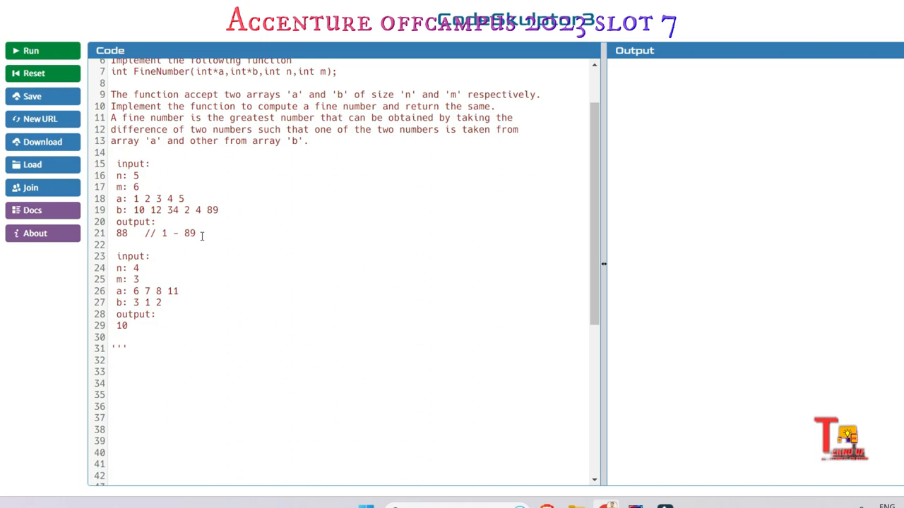
mouse_move(158, 279)
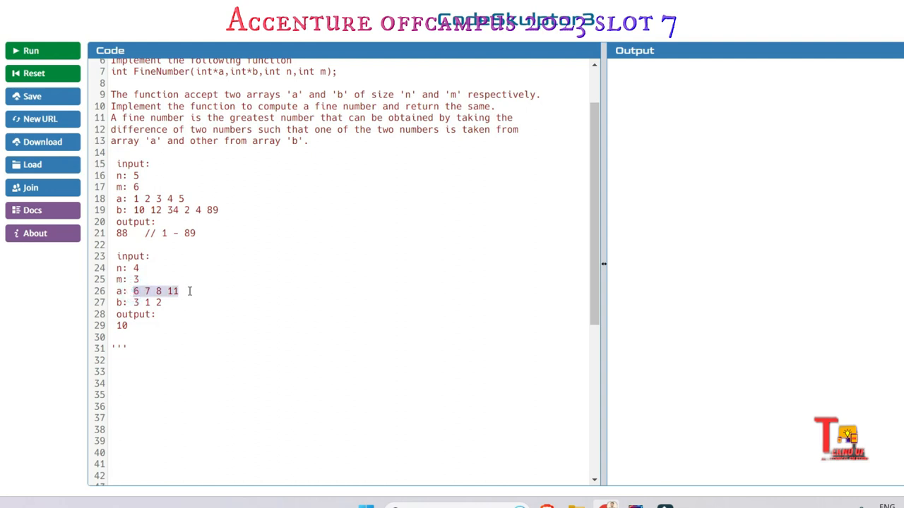
left_click(161, 302)
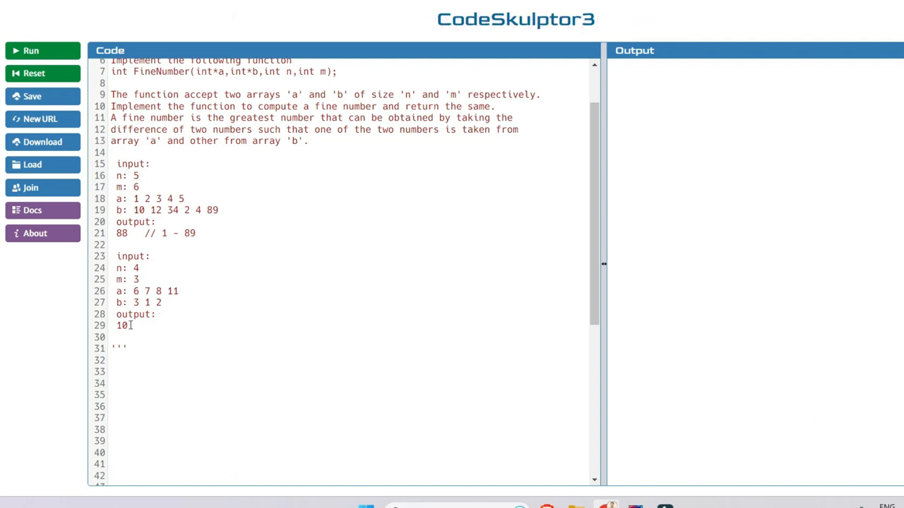
scroll("up", 3)
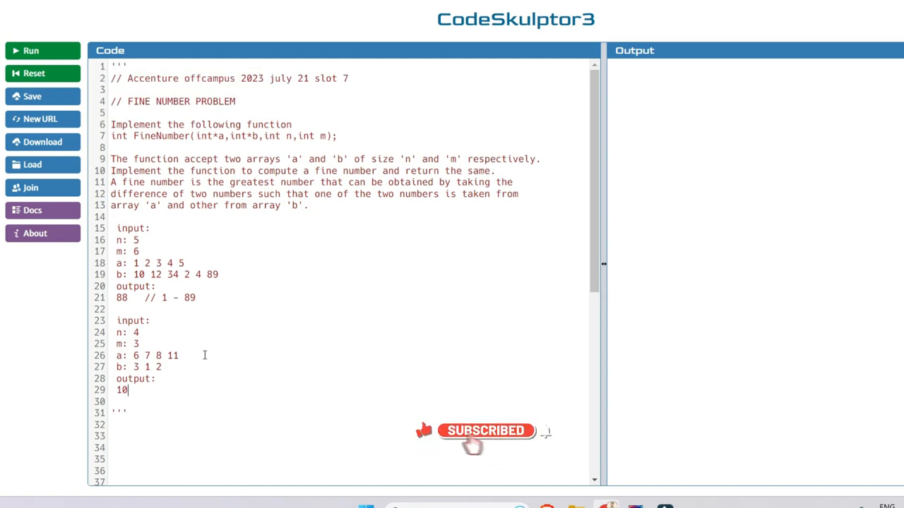
scroll("down", 3)
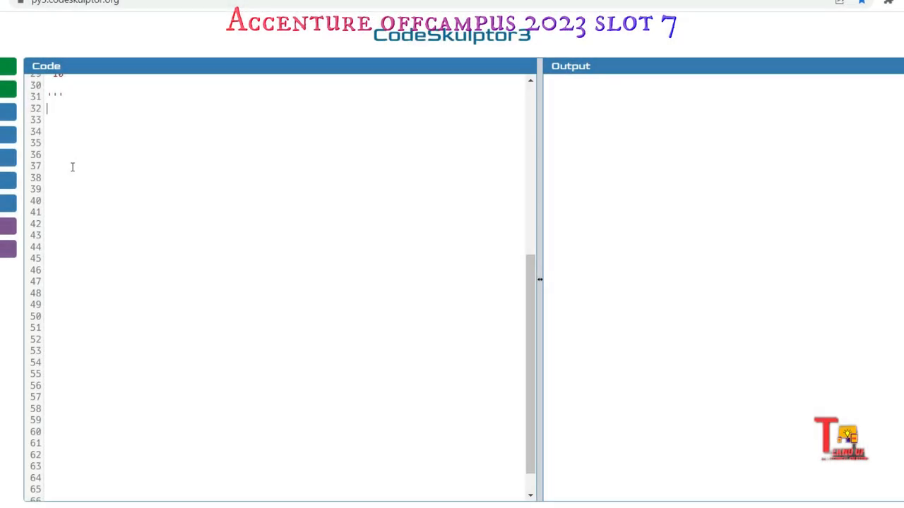
Write the header def Finenumber(a,b,m,n): on line 32.
type("DEF")
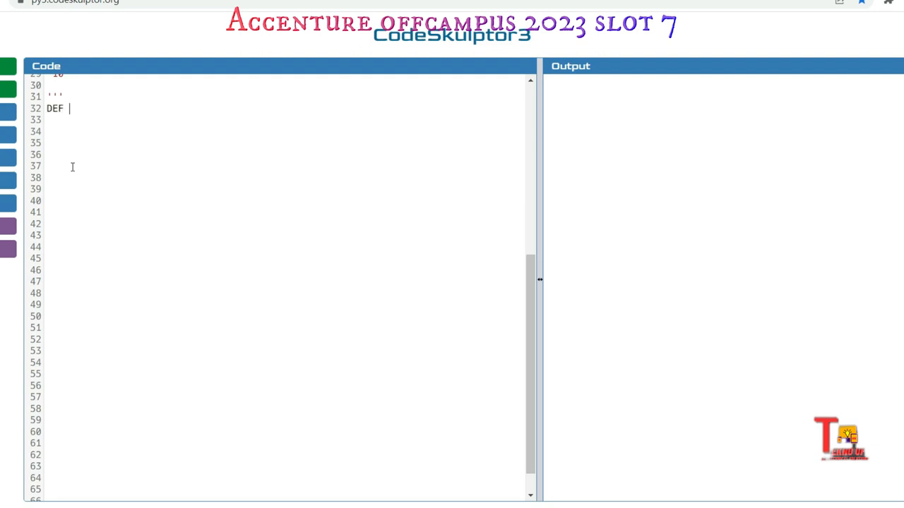
type("fe")
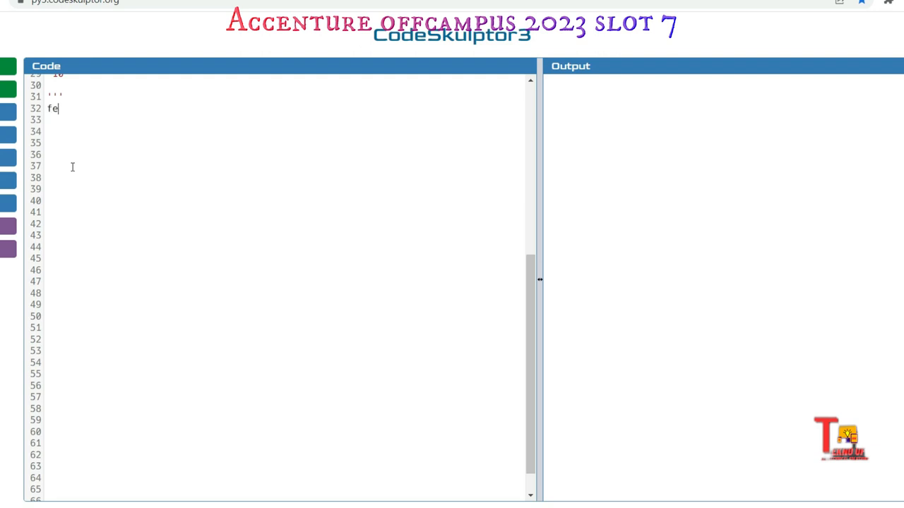
type("def F")
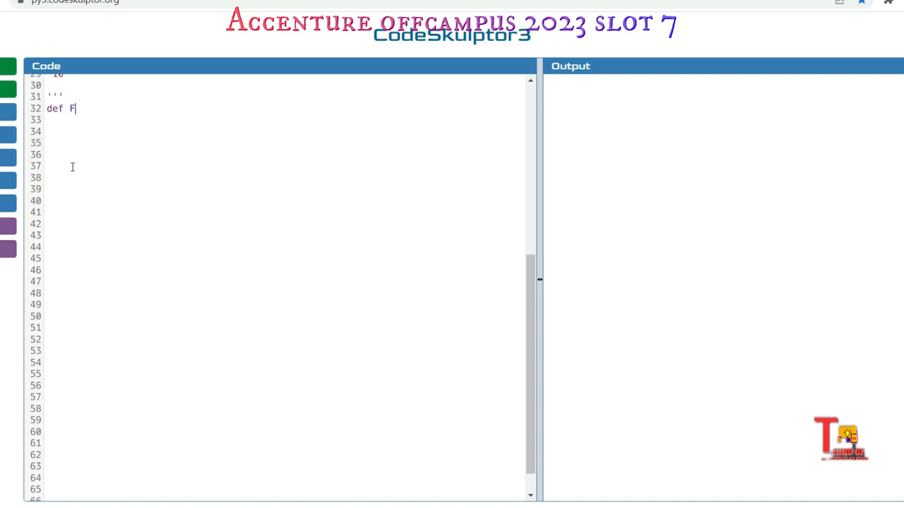
type("inenum")
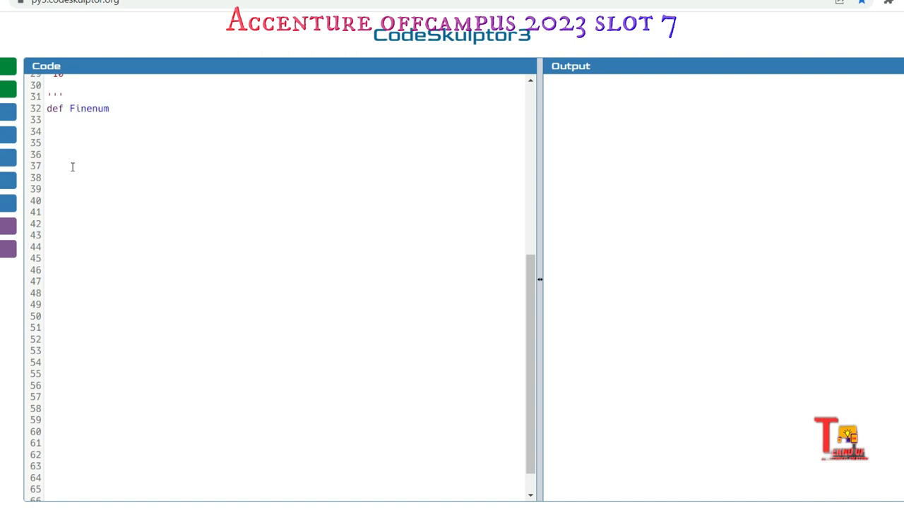
type("ber(")
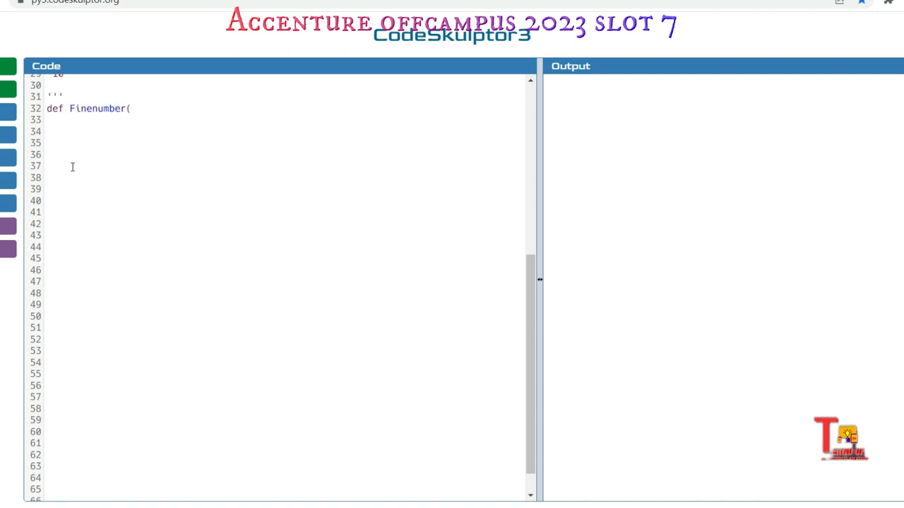
type("a,b")
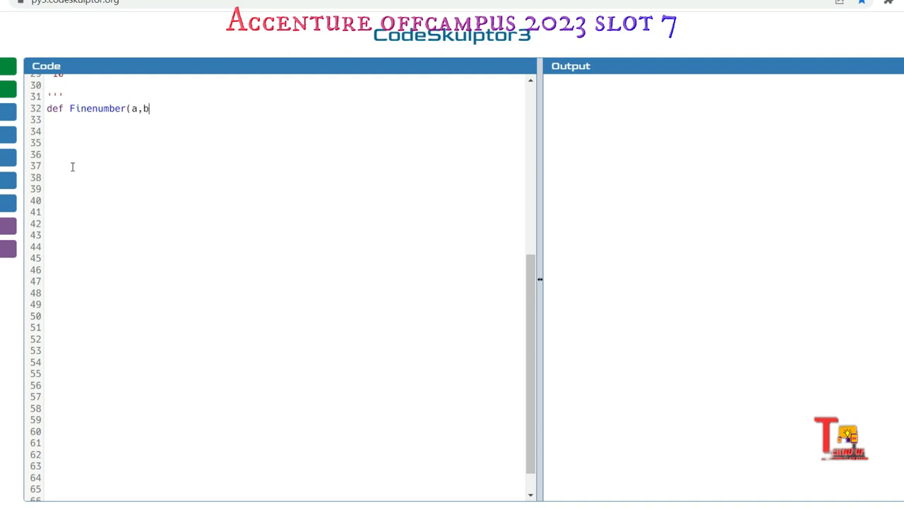
type(",")
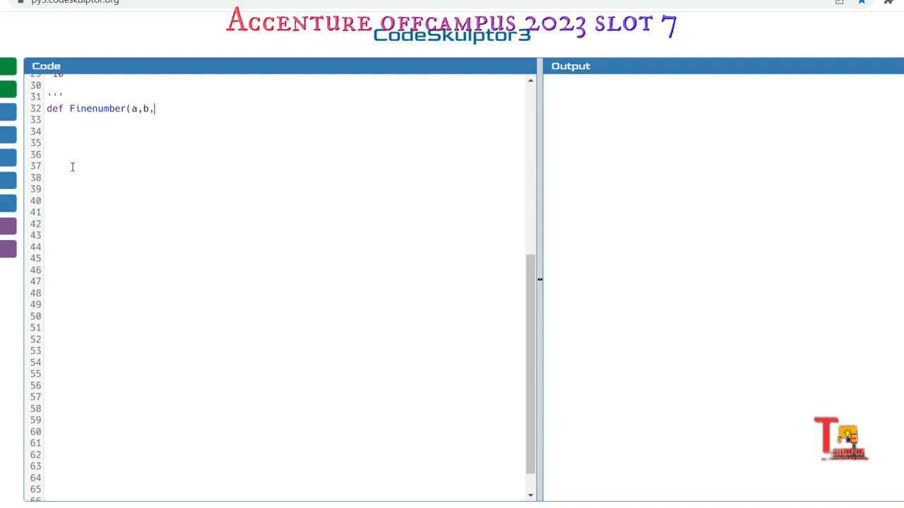
type("m,n")
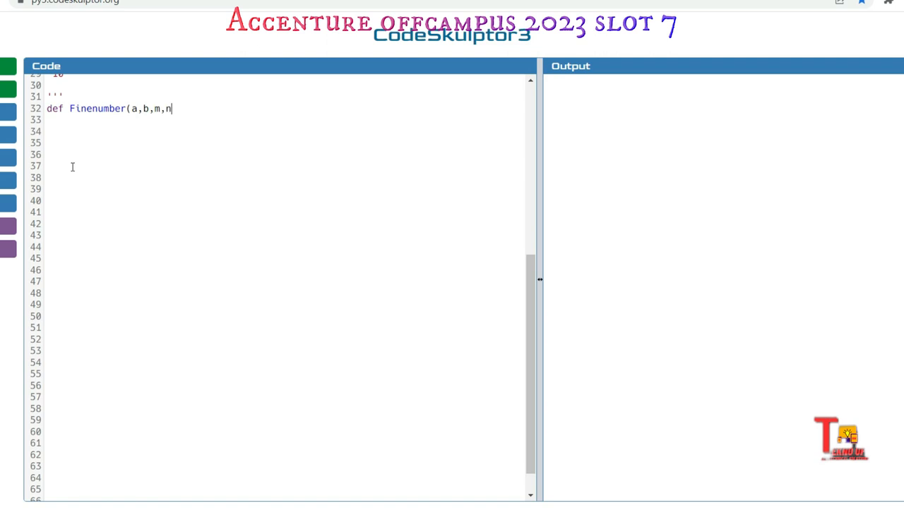
type("):")
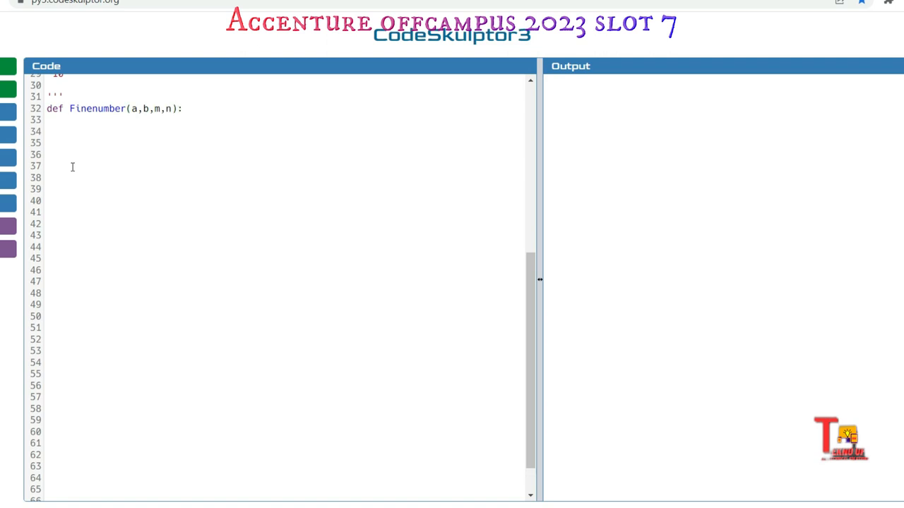
Start the function body beneath the header with an ans= assignment line.
left_click(69, 119)
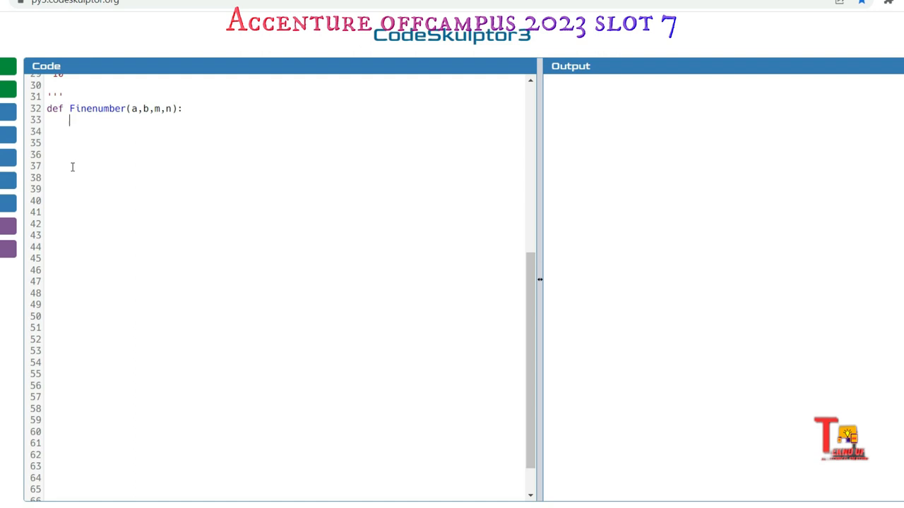
type("ans=")
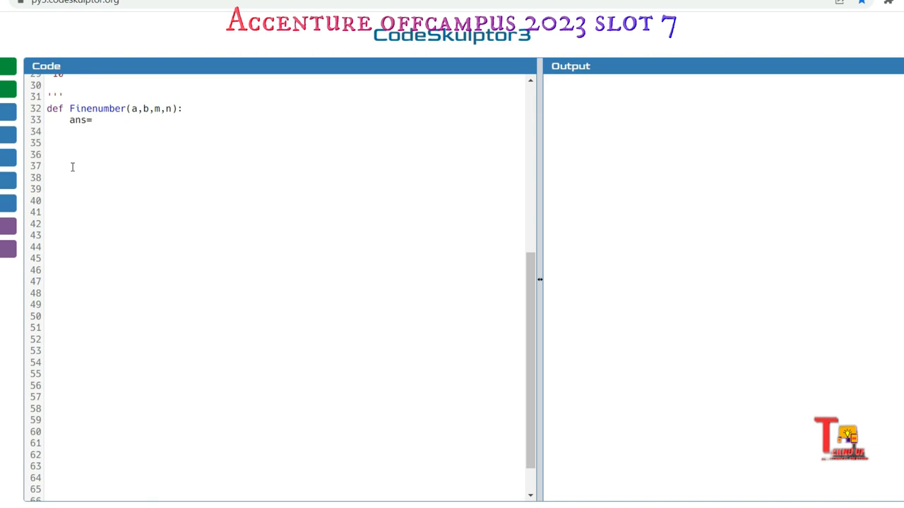
left_click(90, 119)
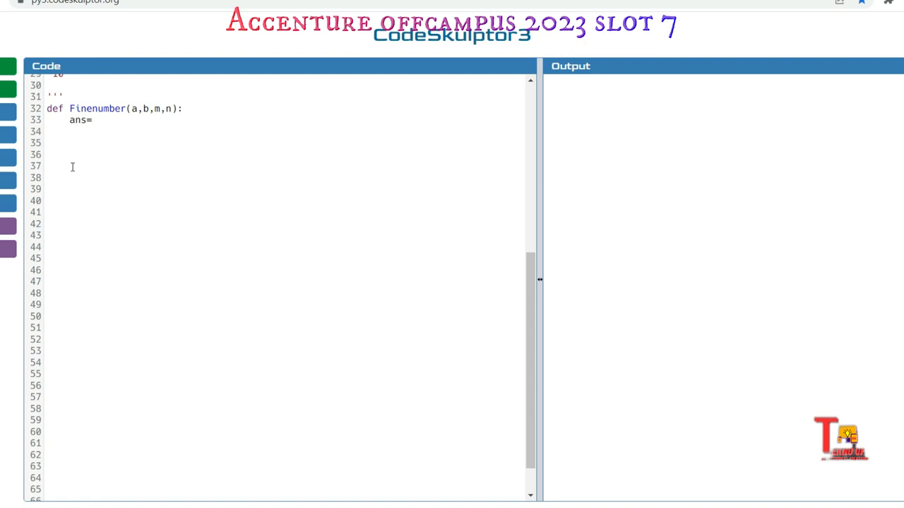
key("Backspace")
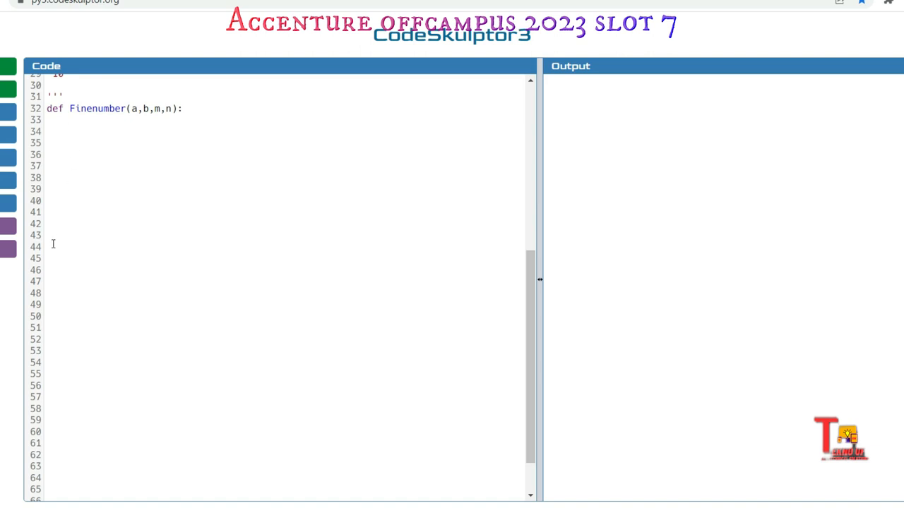
Below the function, create empty list a and read m and n as int(input()).
type("a")
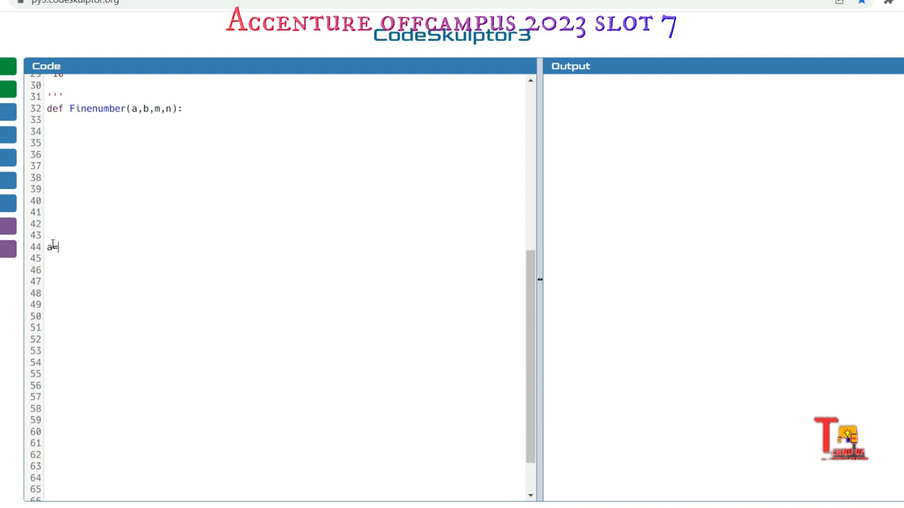
type("=[")
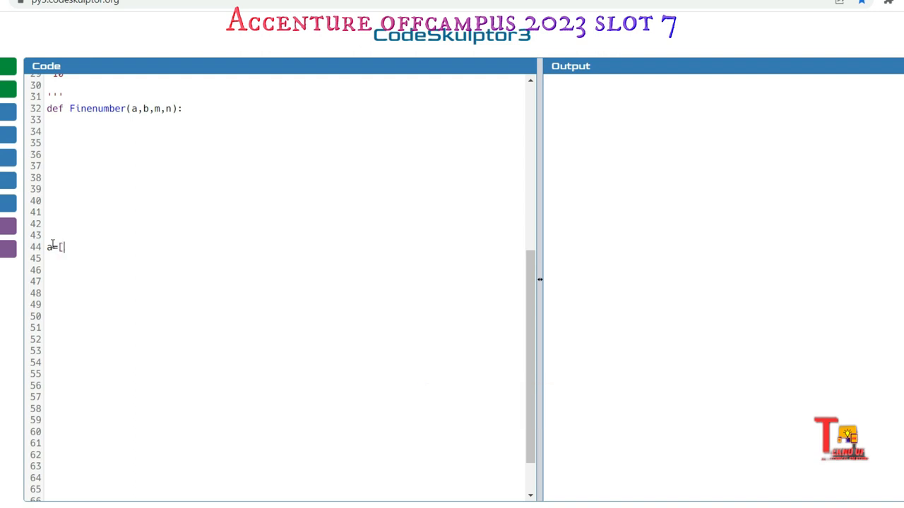
type("]")
left_click(284, 259)
type("b=[")
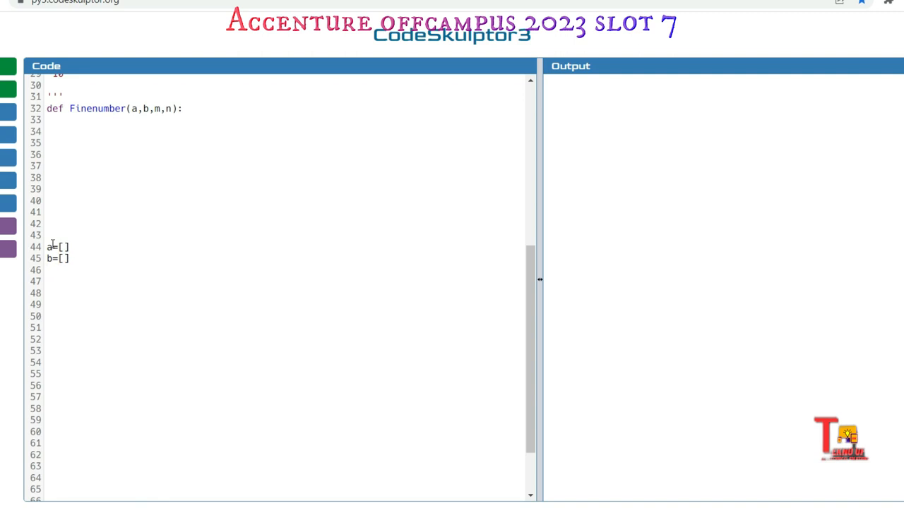
type("m=int")
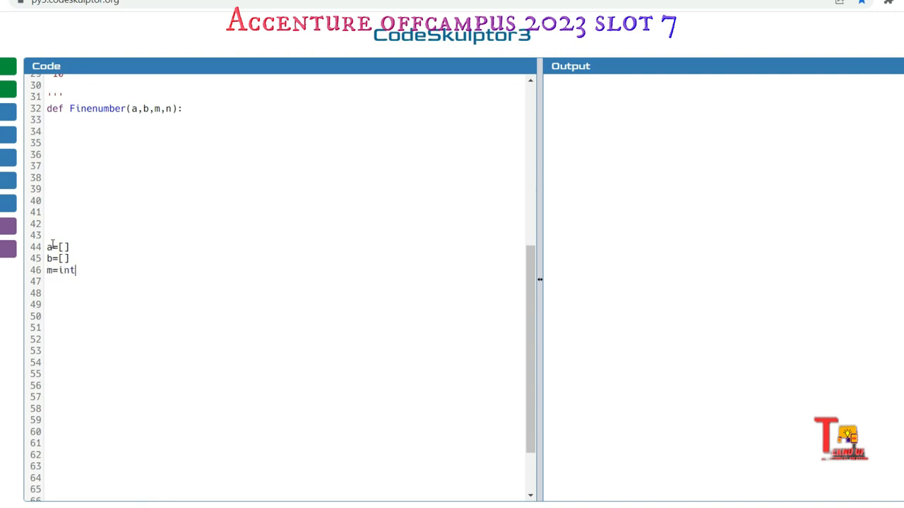
type("(input")
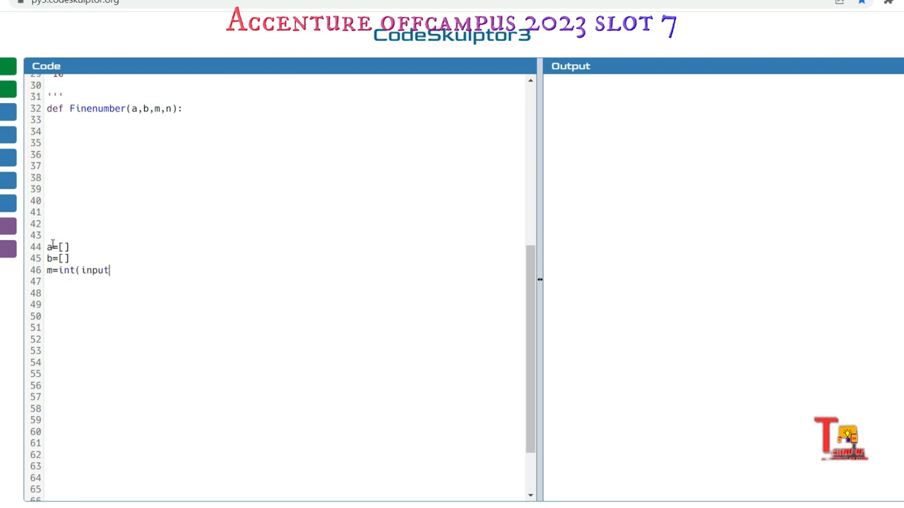
type("())")
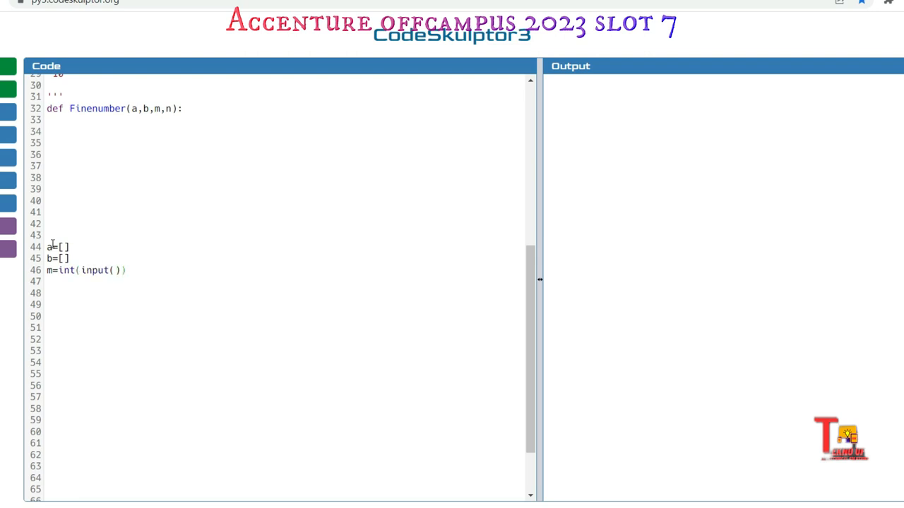
type("n=int")
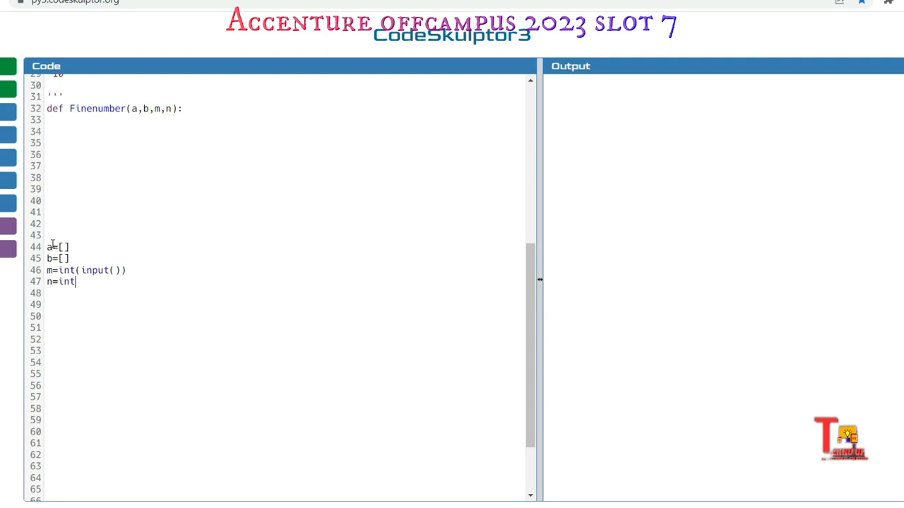
type("(input(")
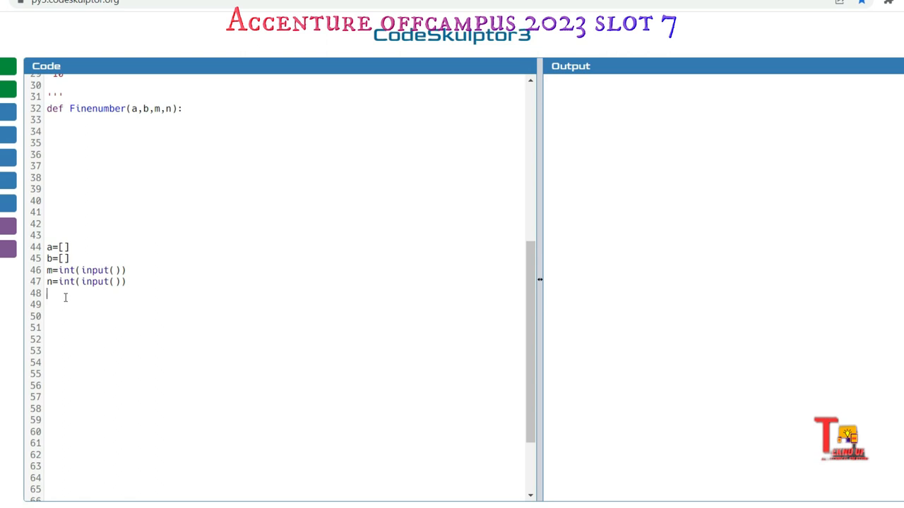
Add a for loop over range(m) appending int(input()) to list a.
type("for")
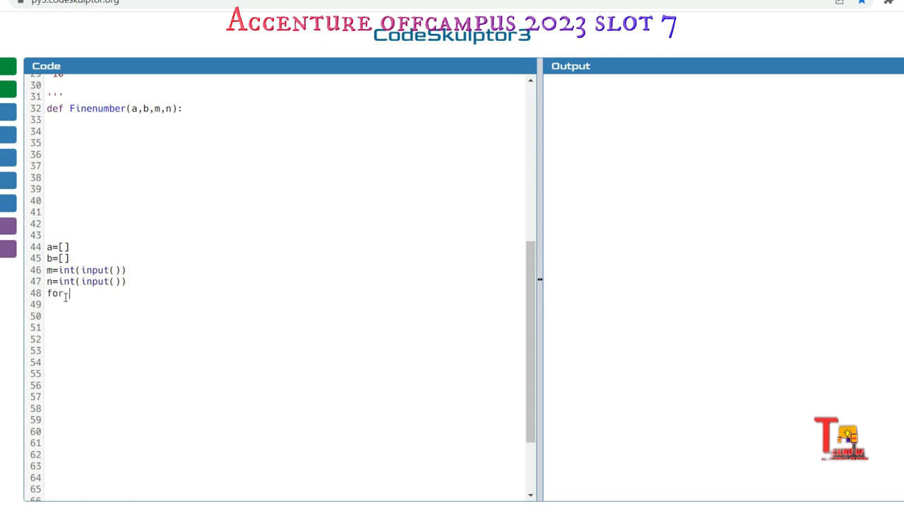
type("i in ra")
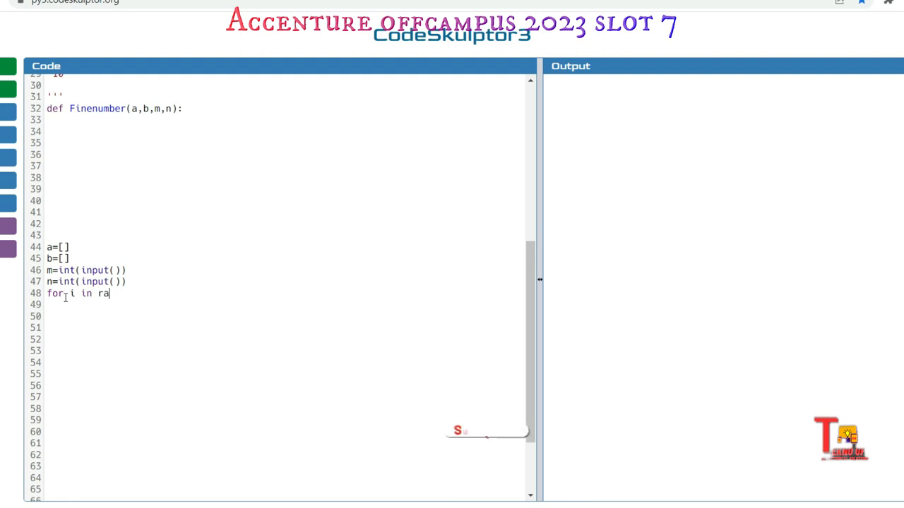
type("nge(")
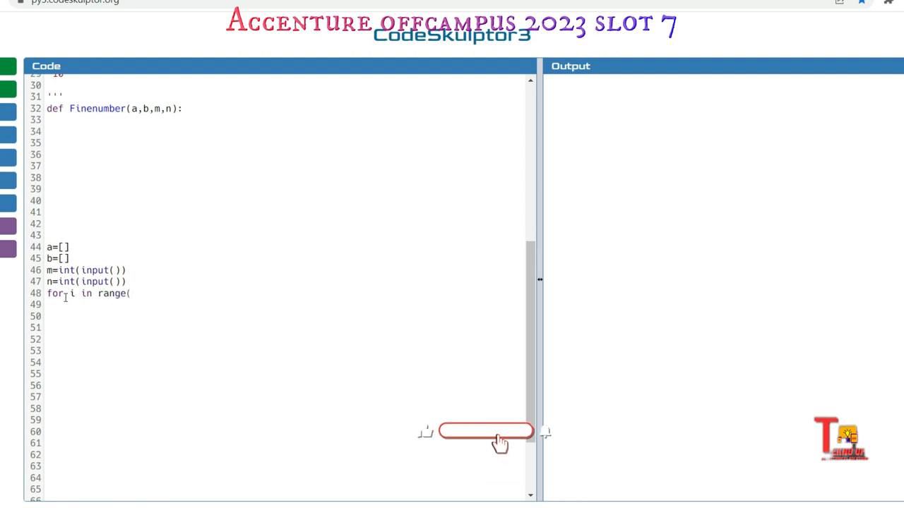
type("m):")
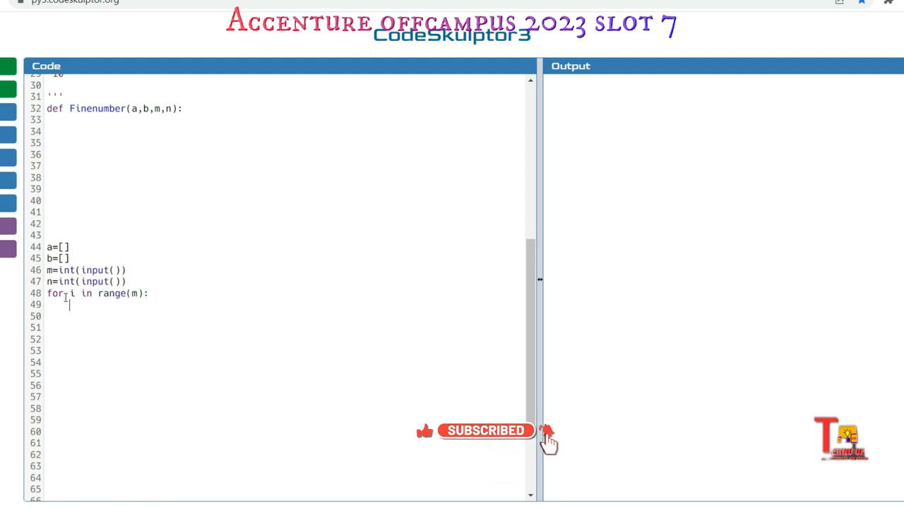
type("a,ap")
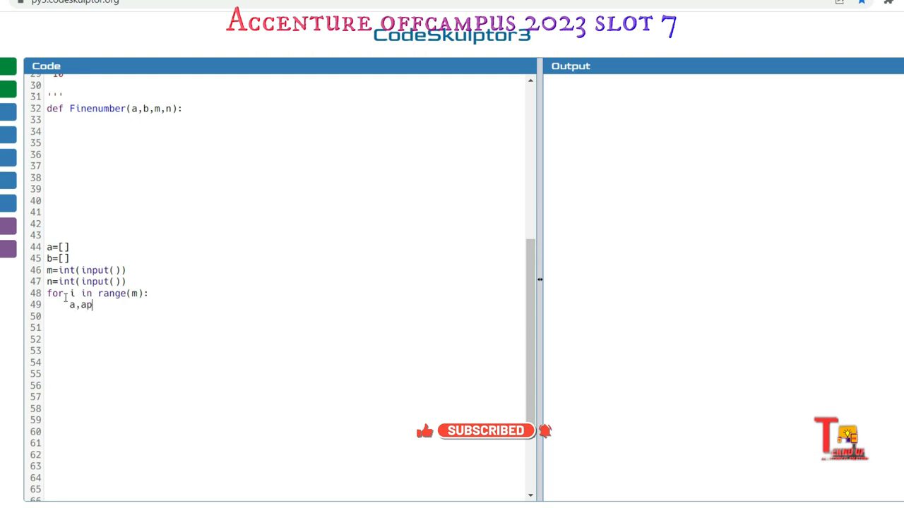
type(".")
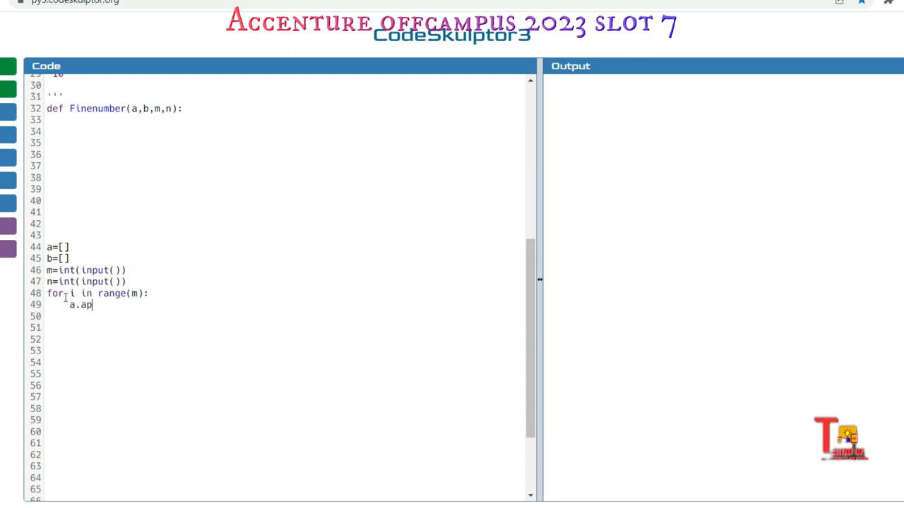
type("pend(")
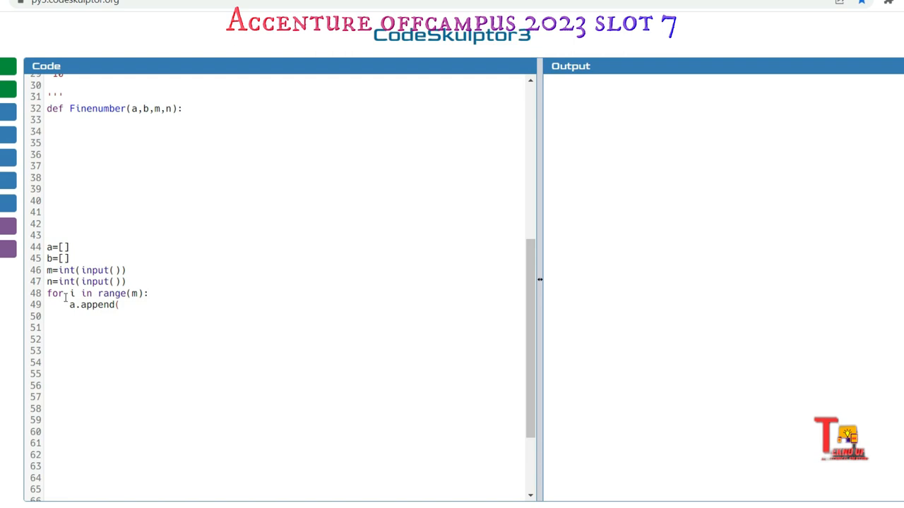
type("int(In")
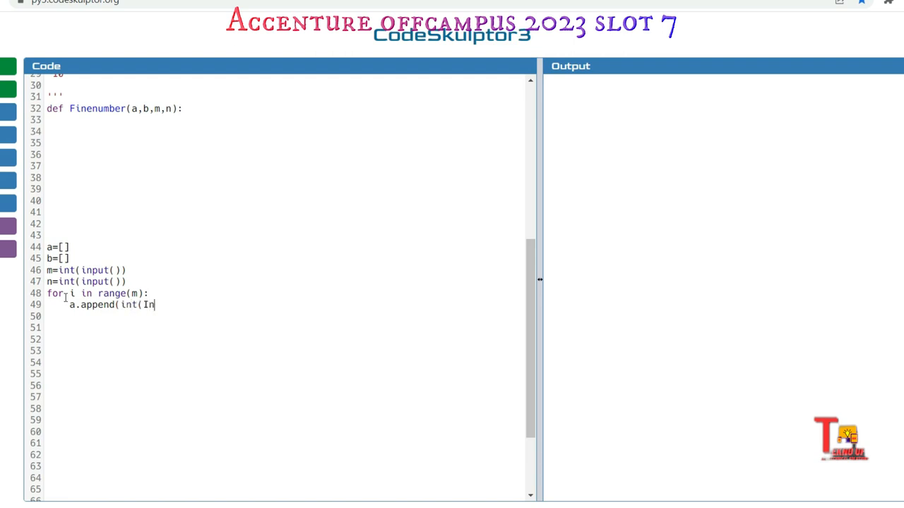
type("put")
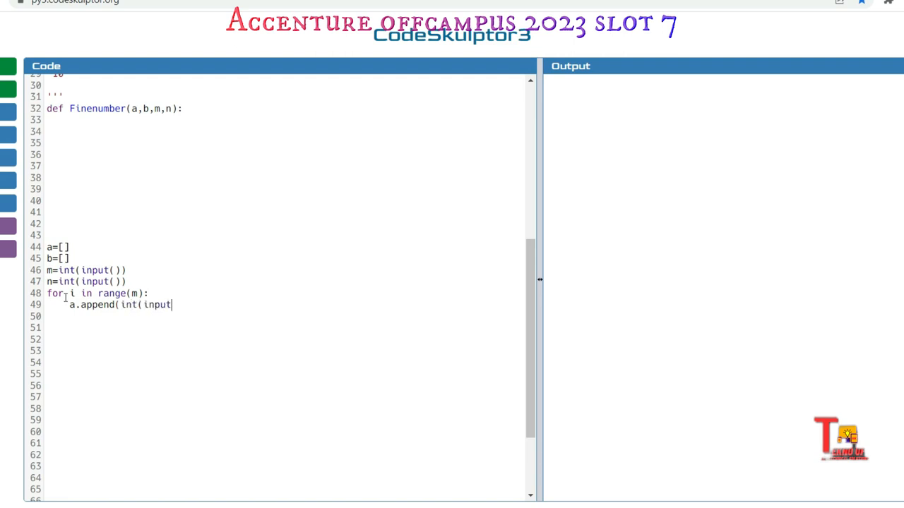
type("()")
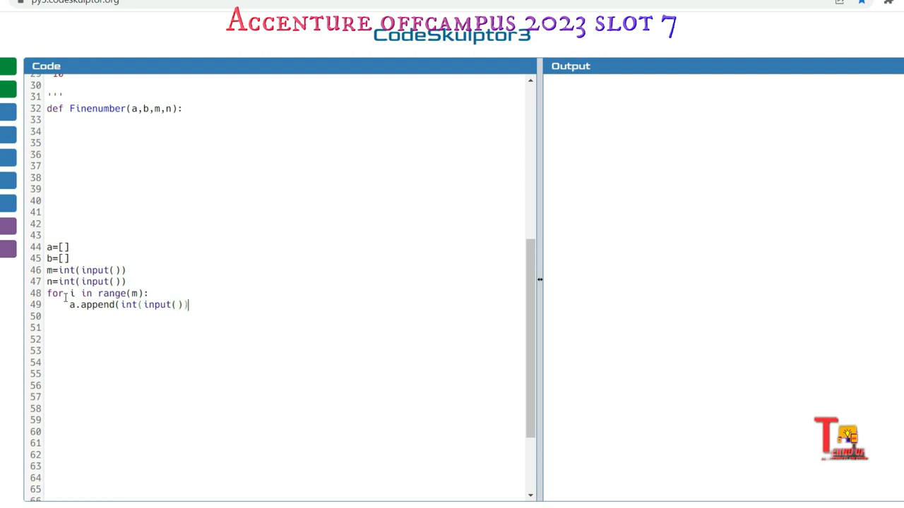
key("Enter")
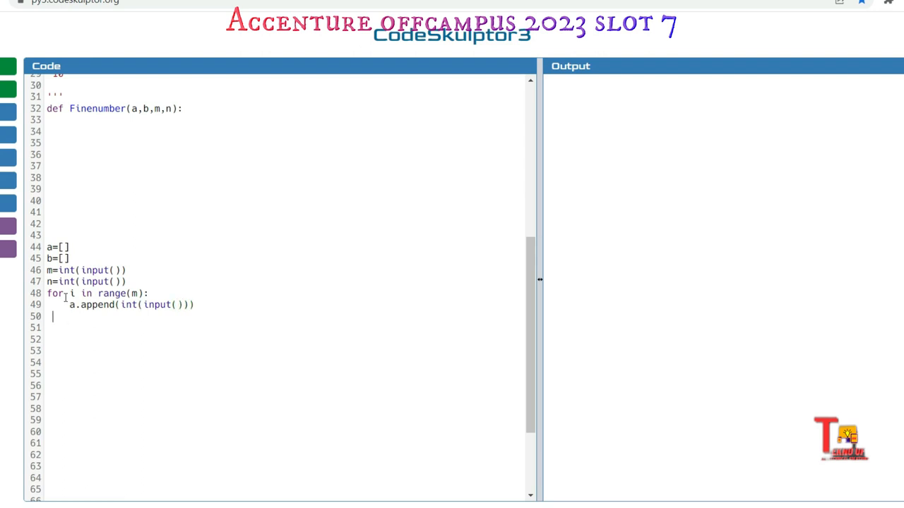
Add a second for loop over range(n) appending int(input()) to list b.
type("for")
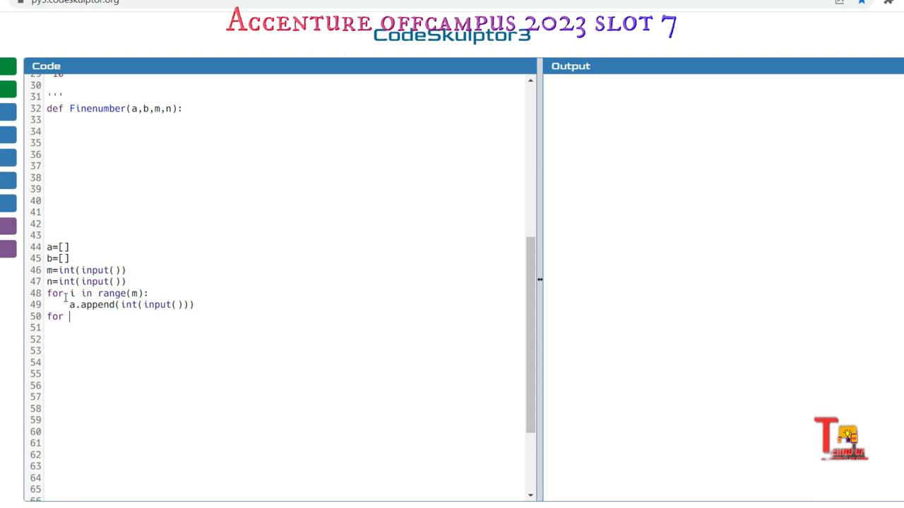
type("j in rnag")
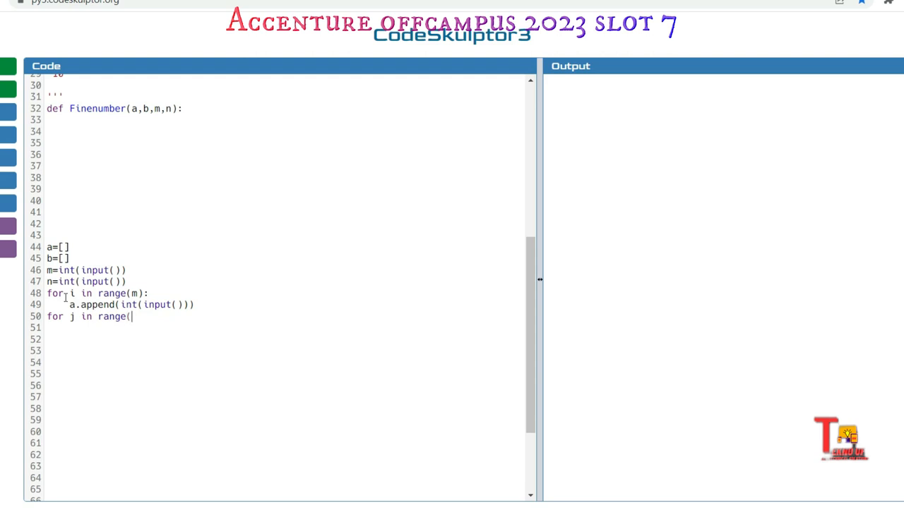
type("n):")
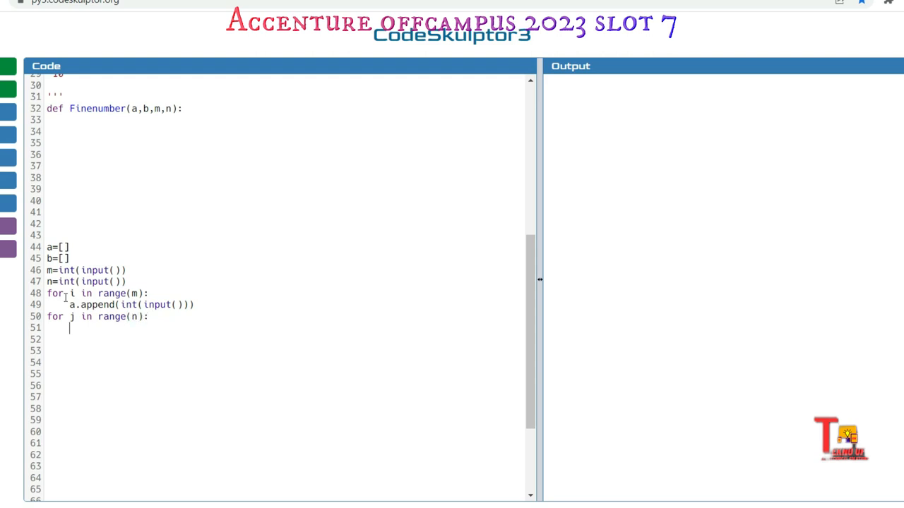
type("b.")
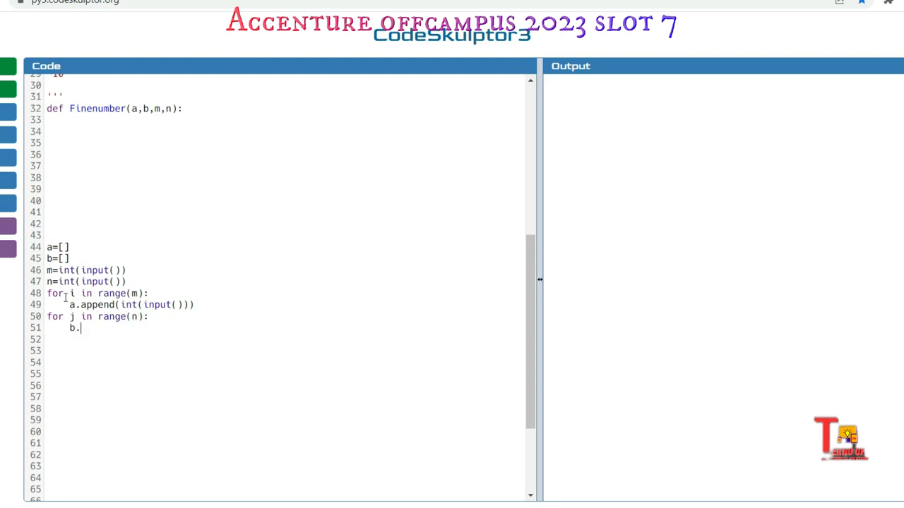
type("append(")
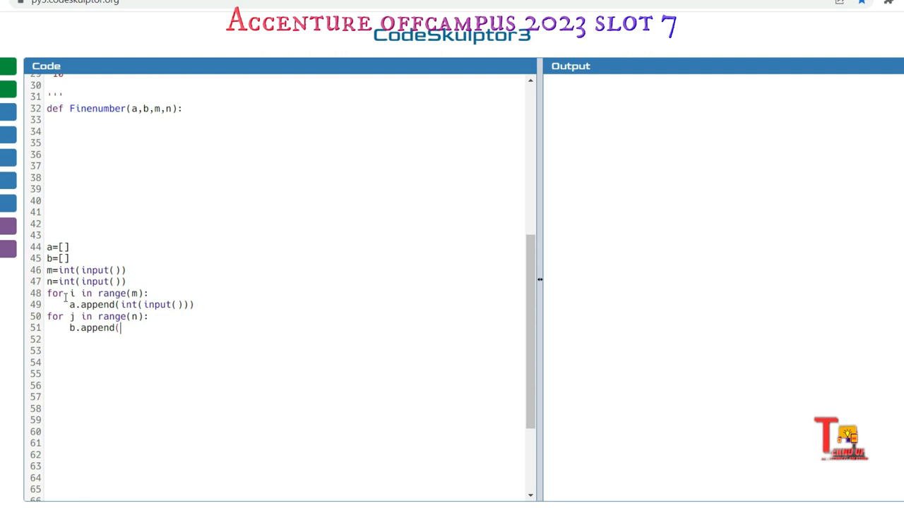
type("int(")
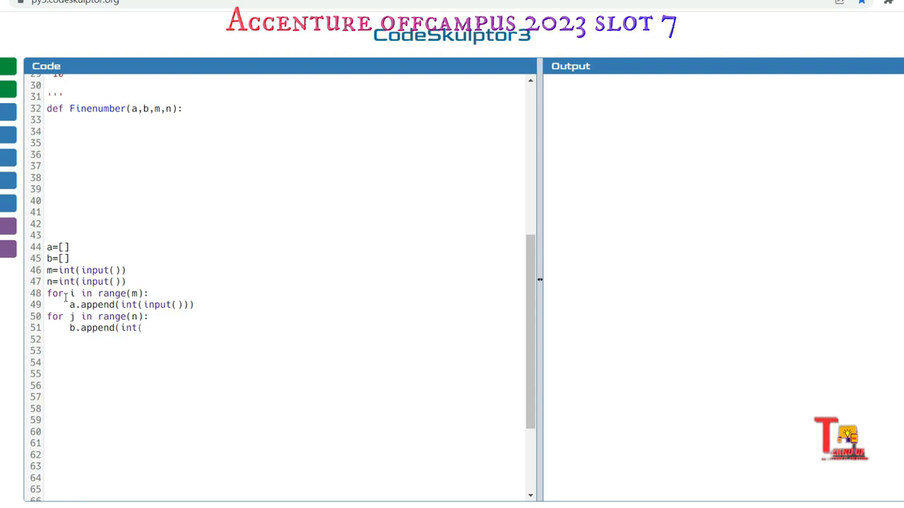
type("input()))")
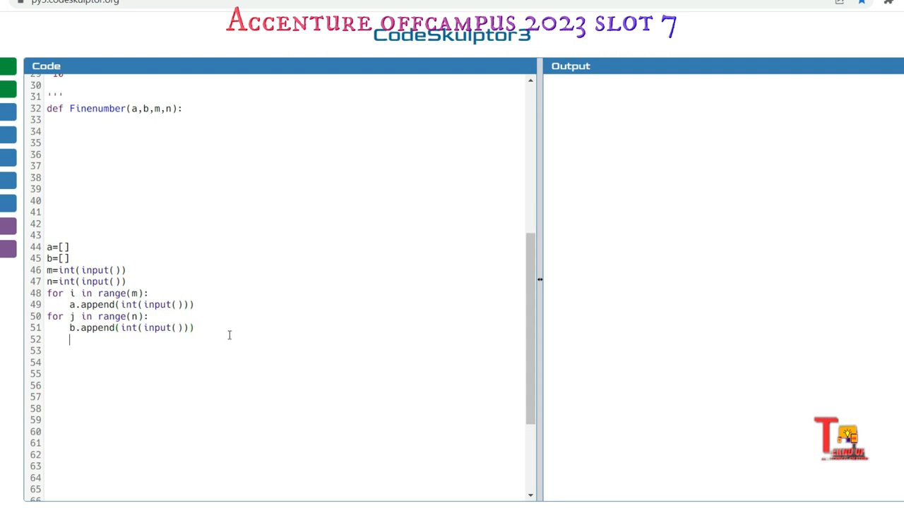
Write the final line print(Finenumber(a,b,m,n)).
type("prin")
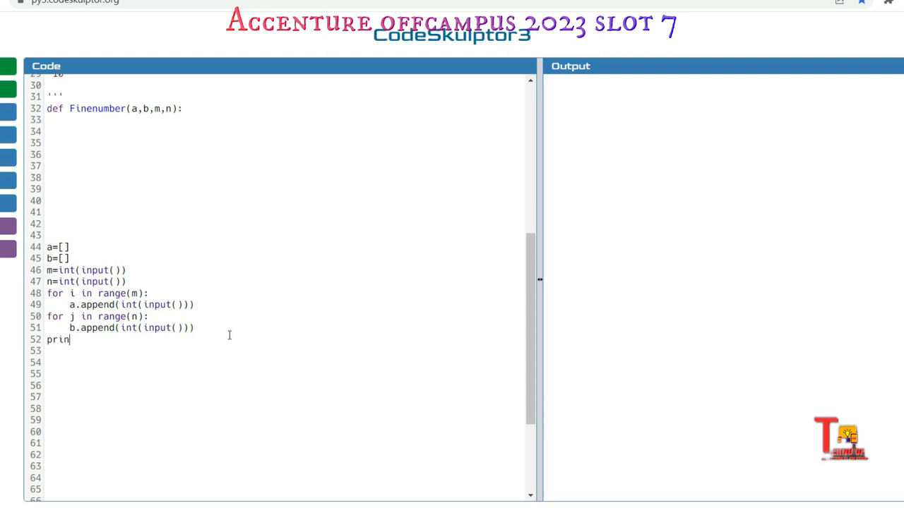
type("t(")
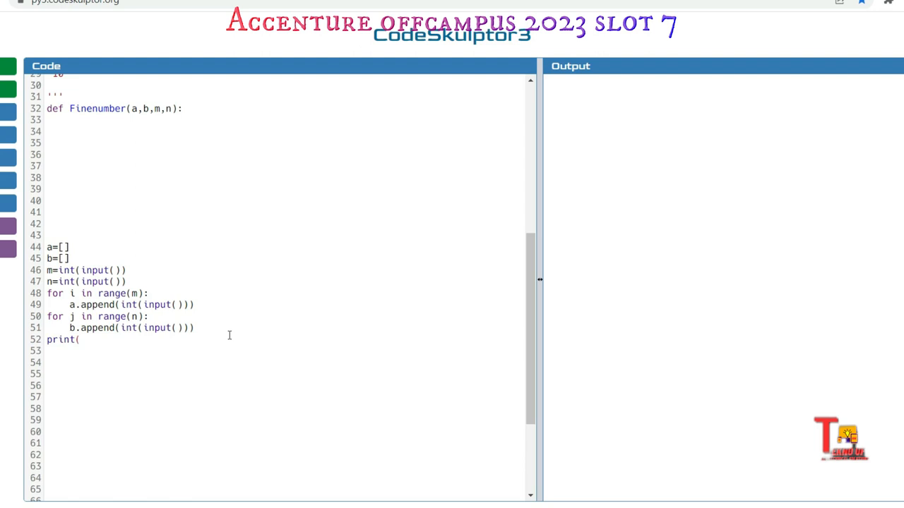
type("Fine")
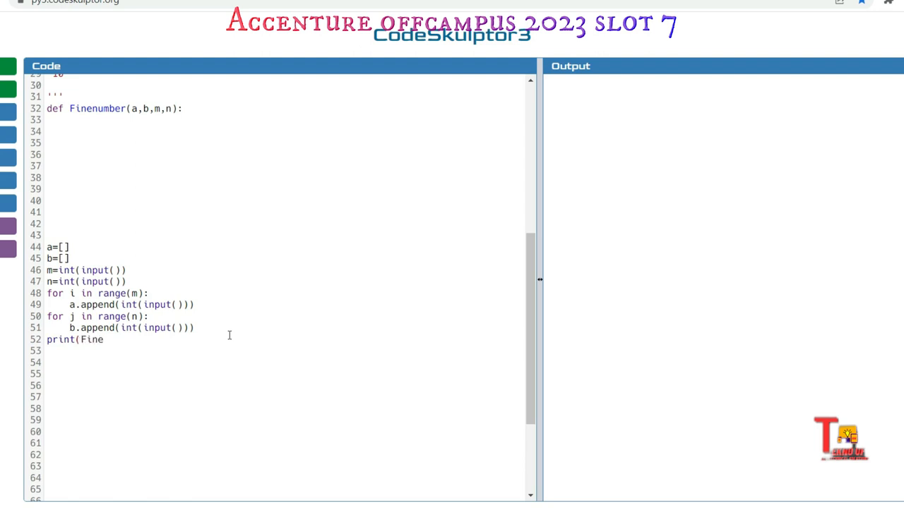
type("numer")
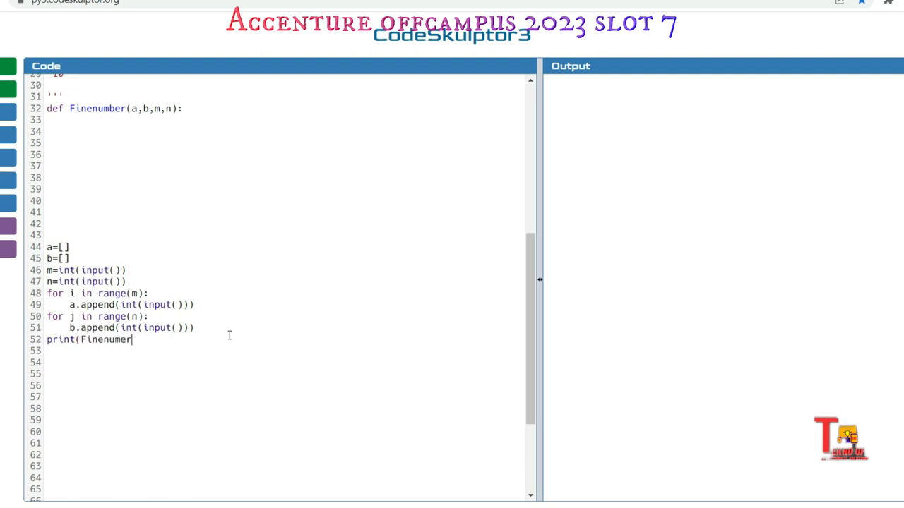
type("r")
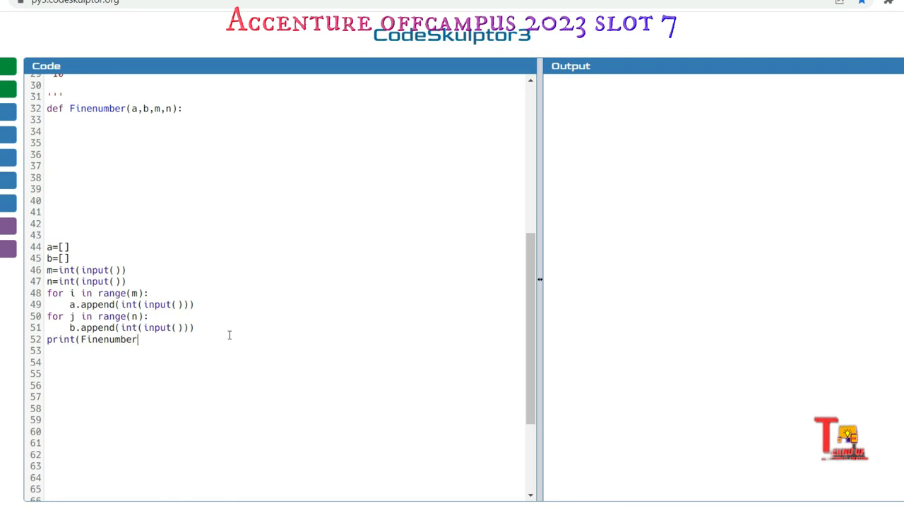
type("(")
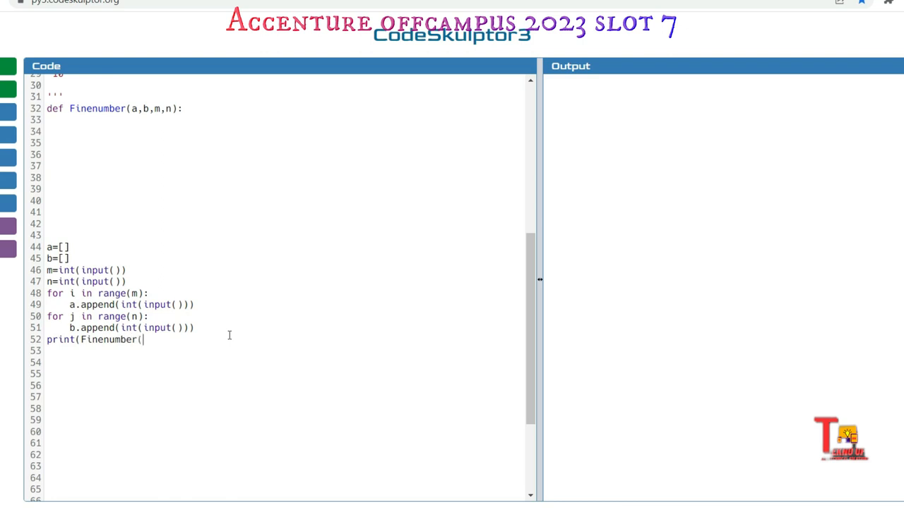
type("a,b,m")
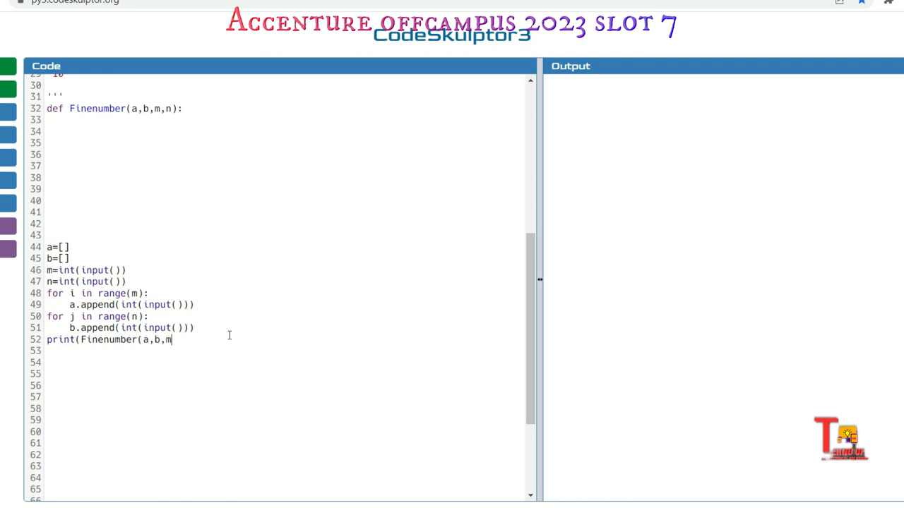
type(",n))")
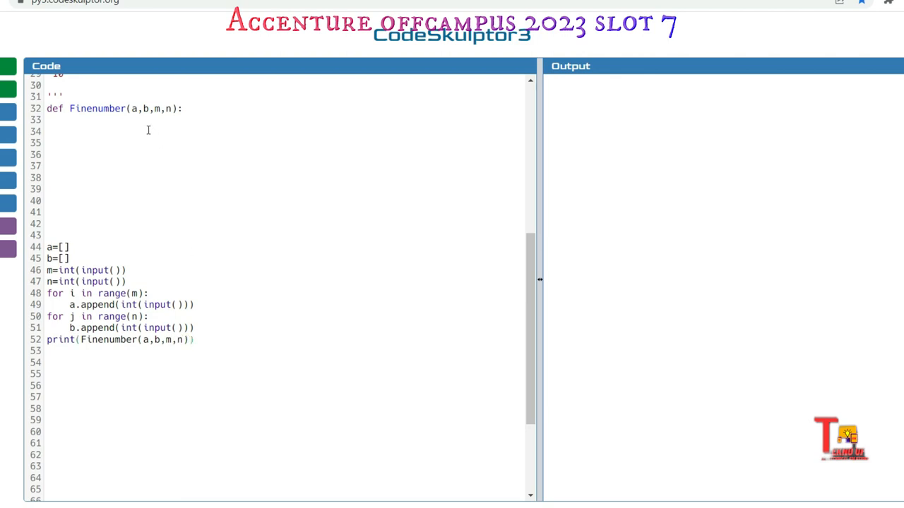
Inside Finenumber, add nested loops for i in range(m) and for j in range(n).
scroll("up", 3)
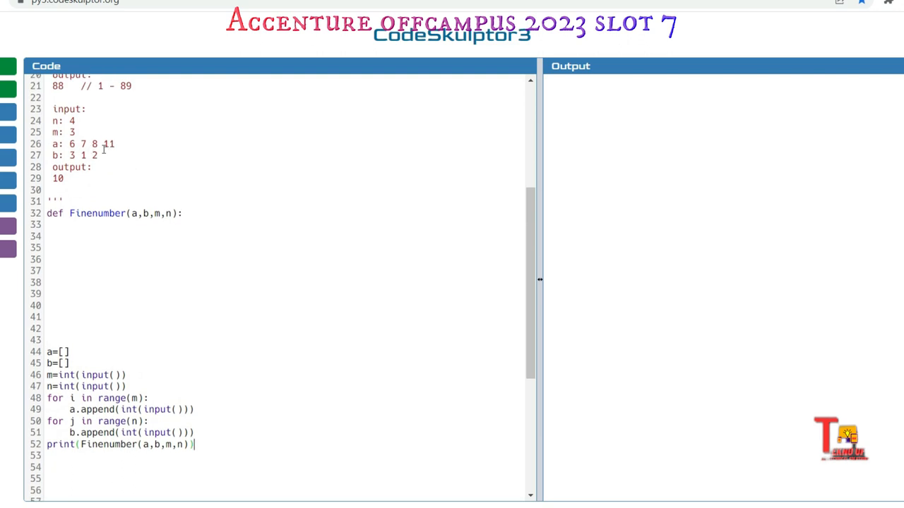
left_click(90, 229)
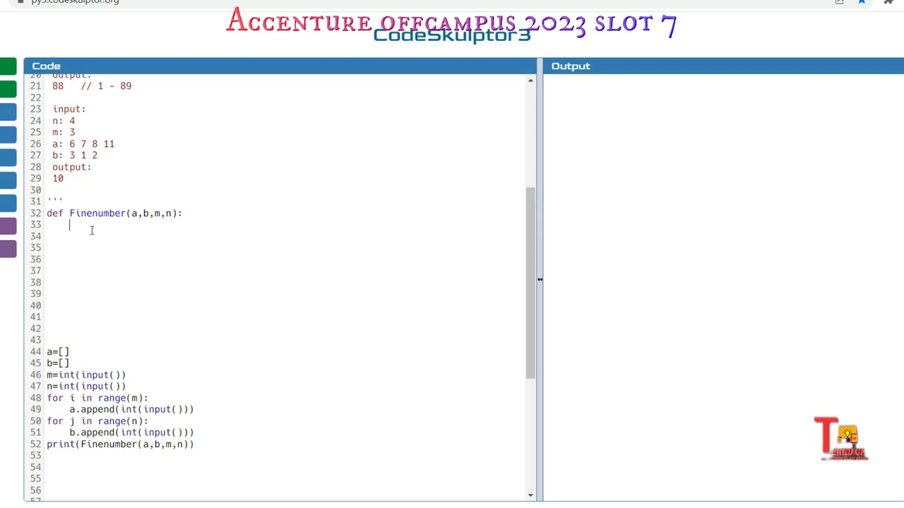
key("enter")
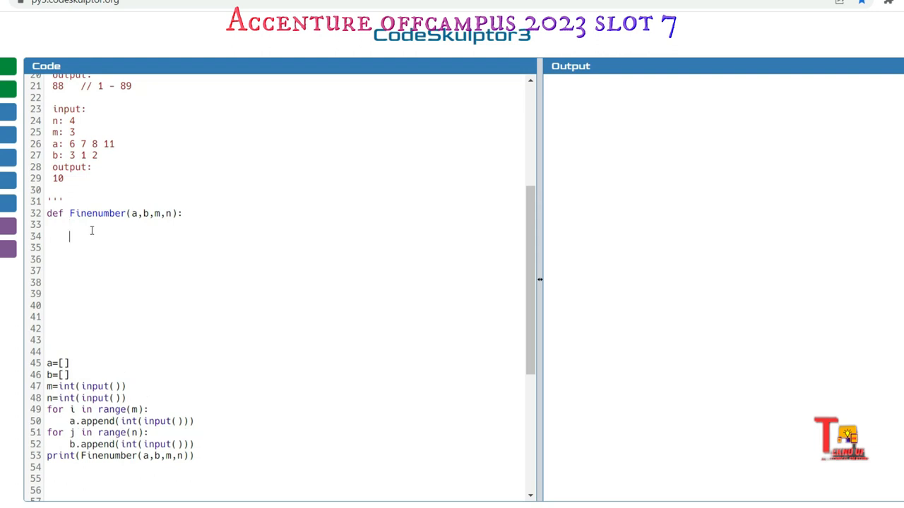
type("for i in")
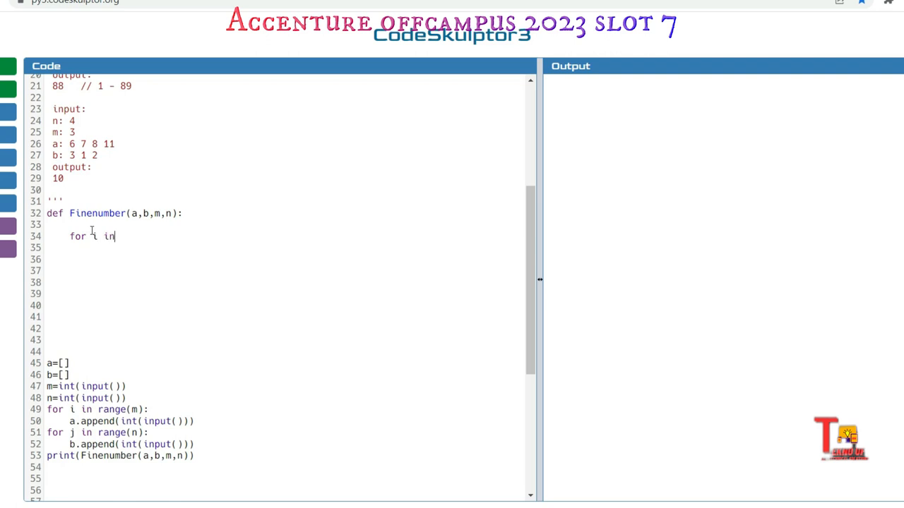
type("rane")
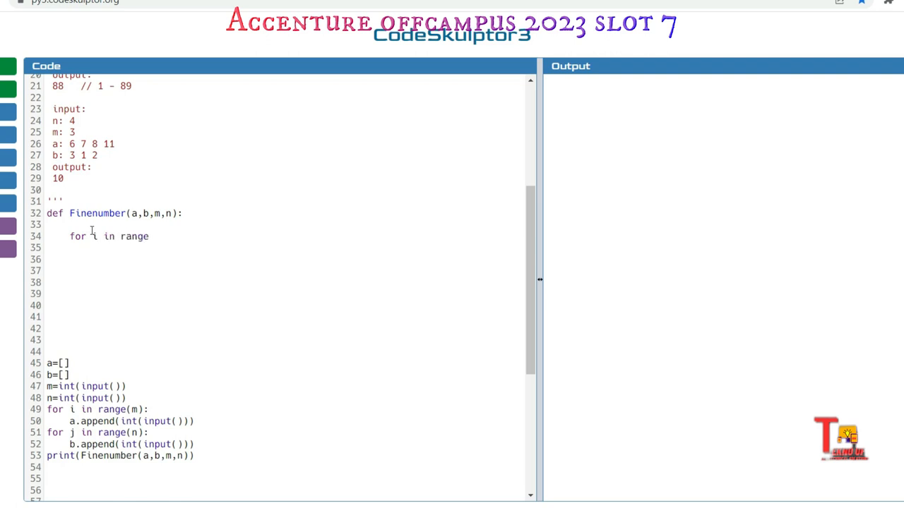
type("(")
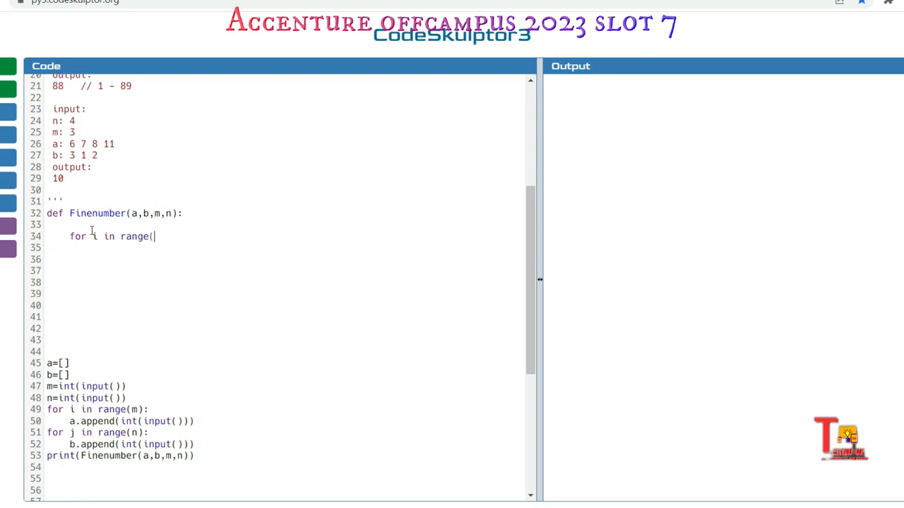
type("m):")
left_click(283, 249)
type("for")
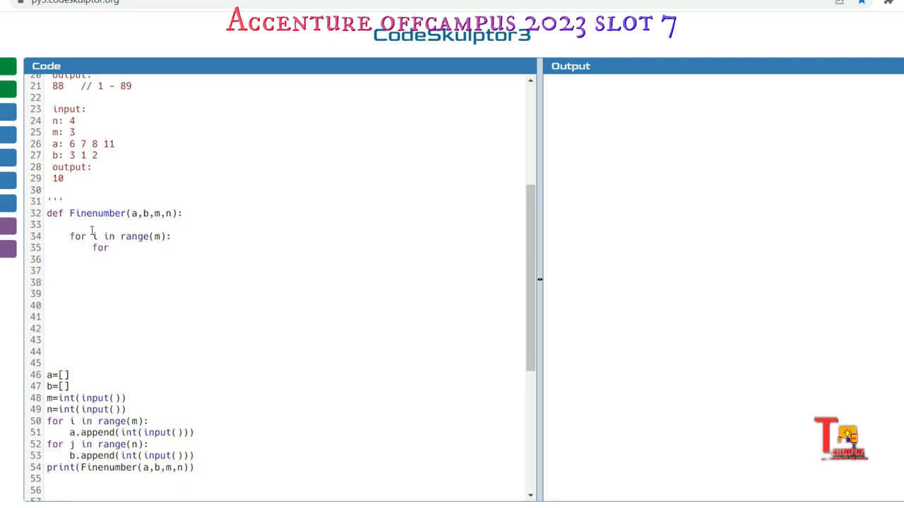
type("j in rn")
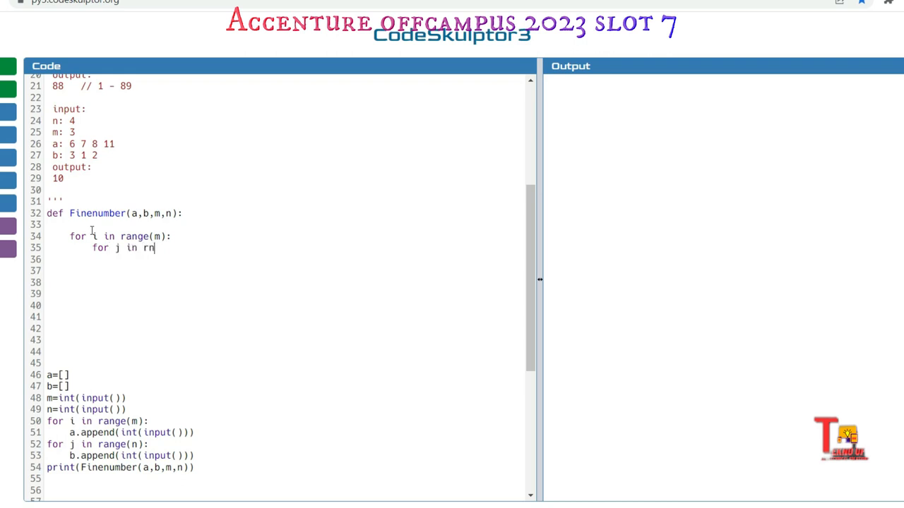
type("ange(n):")
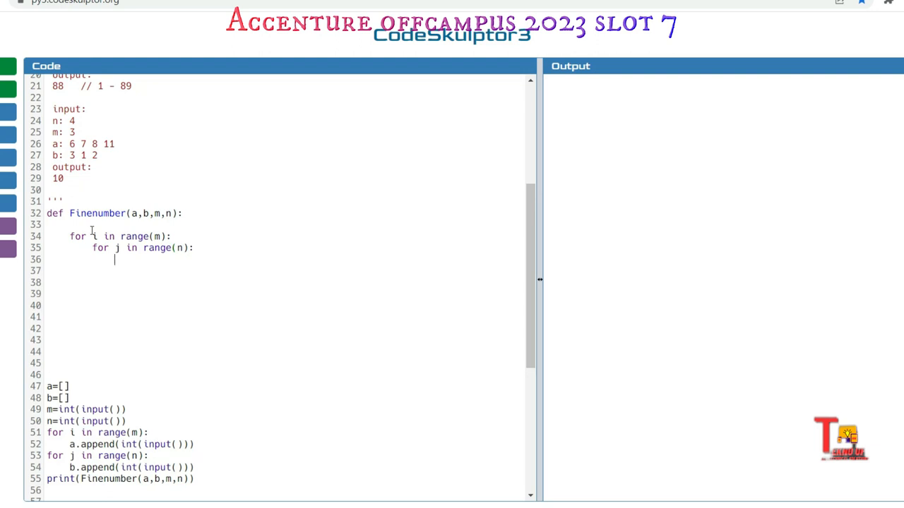
In the inner loop compute d=abs(a[i]-b[j]) and keep ans=max(ans,d).
type("d=")
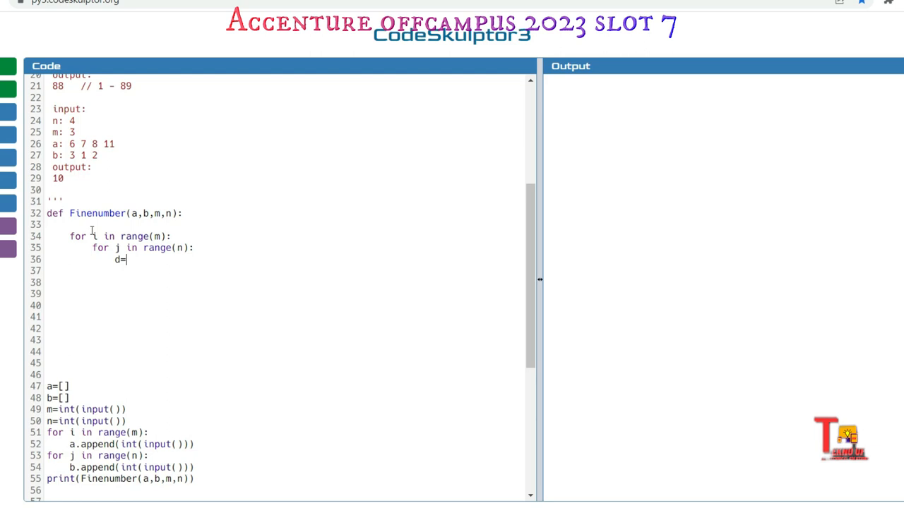
type("abs(a")
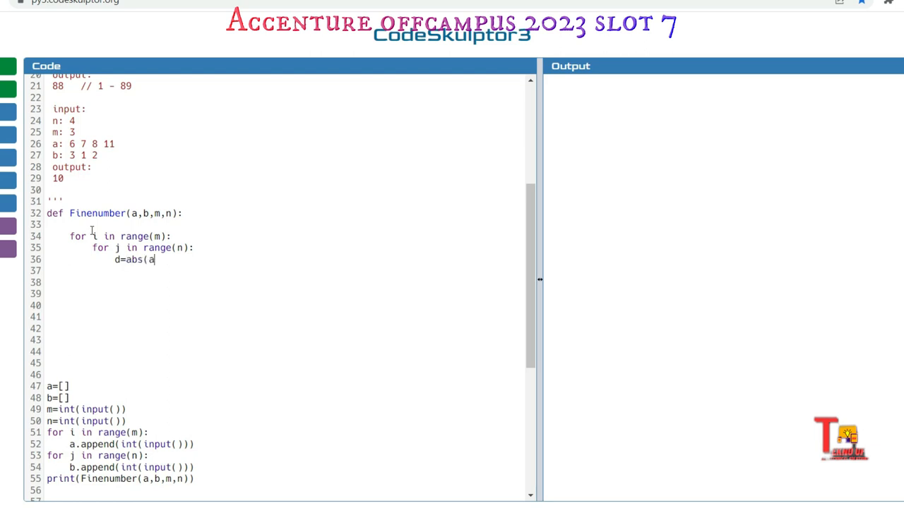
type("[i]")
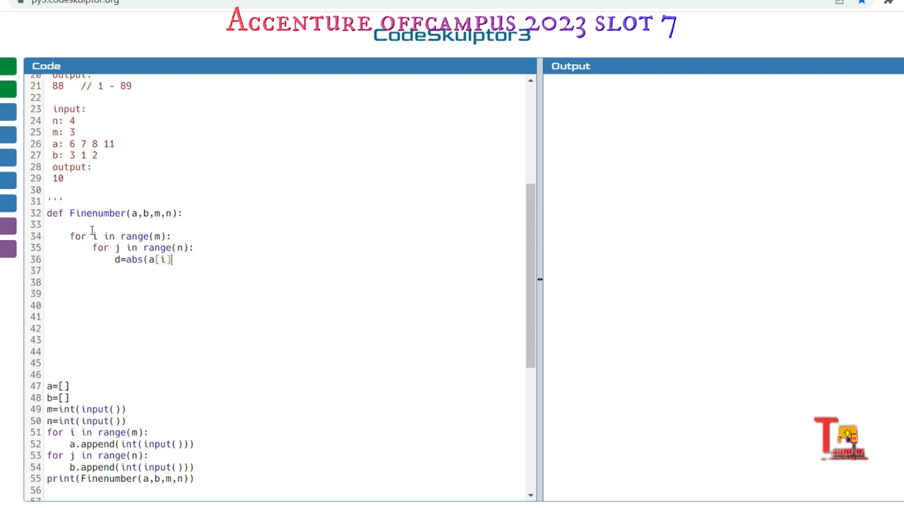
type("]-b")
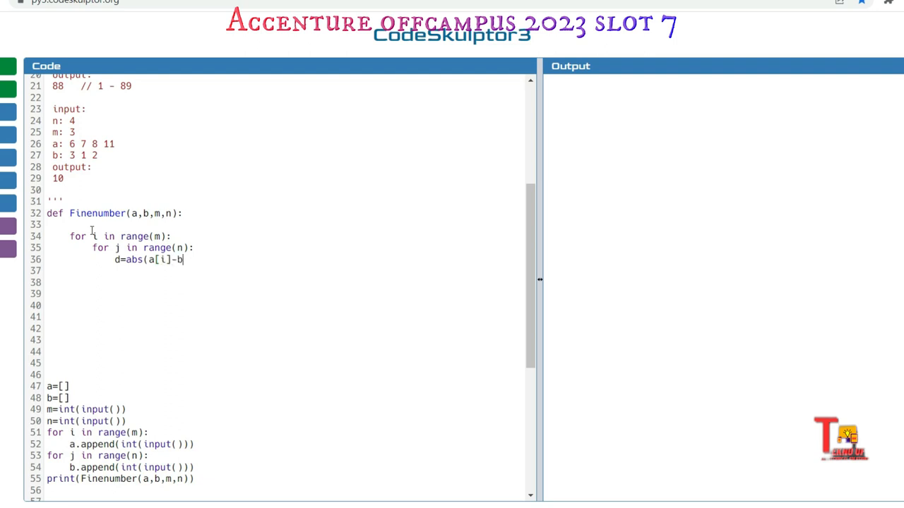
type("[j])")
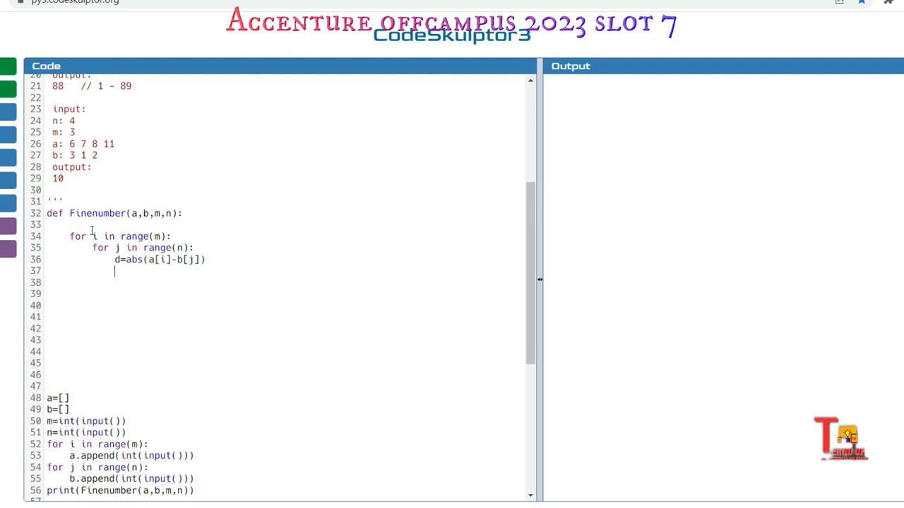
type("ans=max")
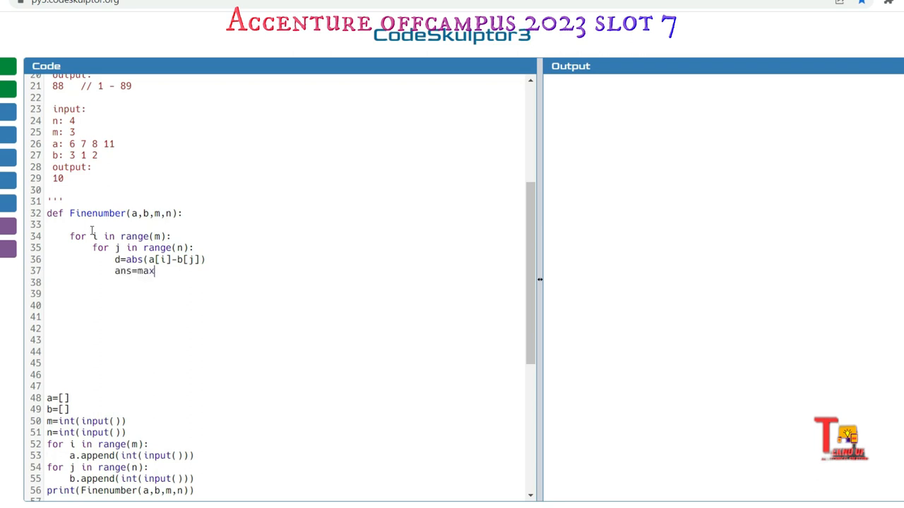
type("(")
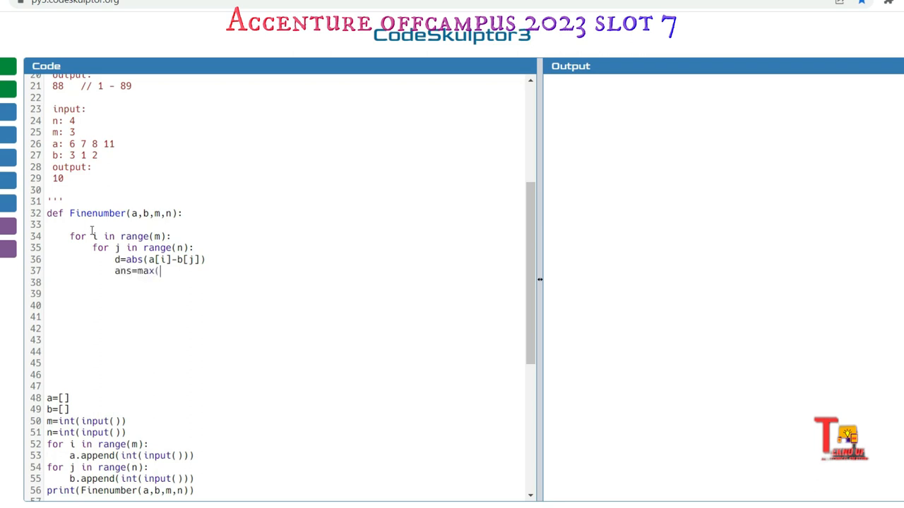
type("ans=0")
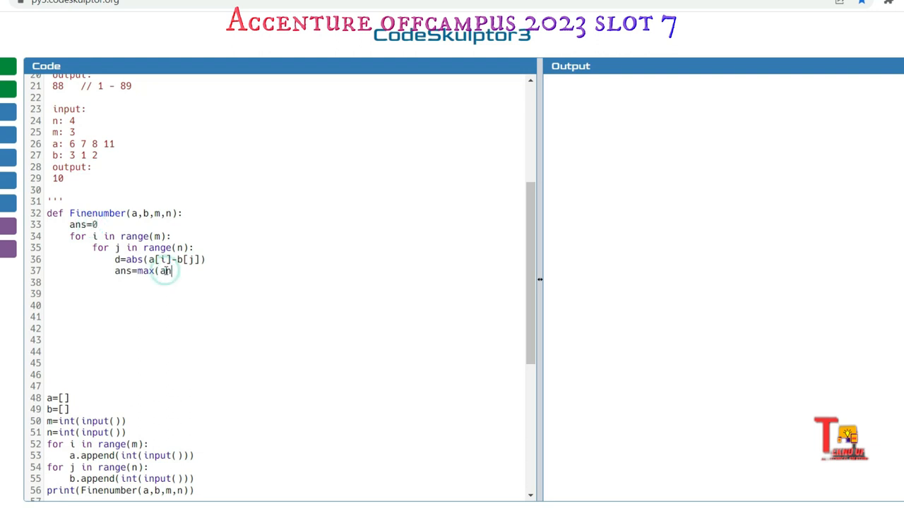
type("s,d")
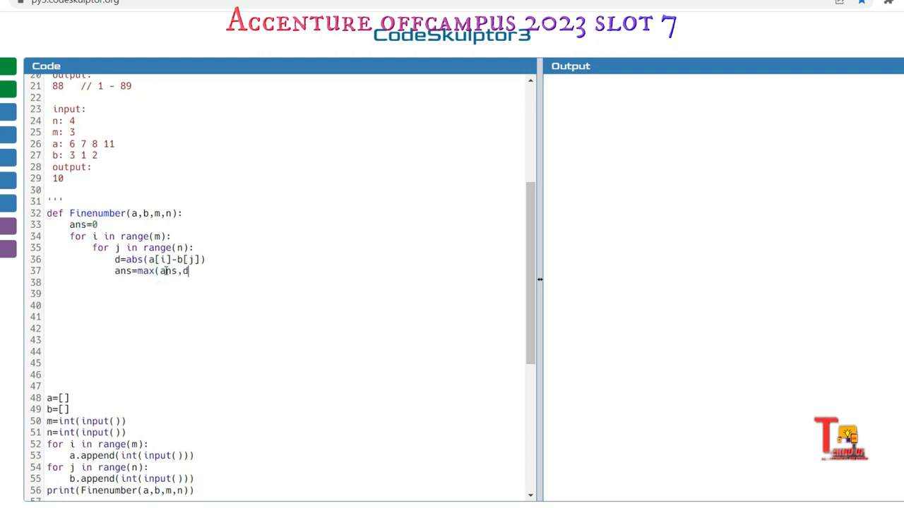
type(")")
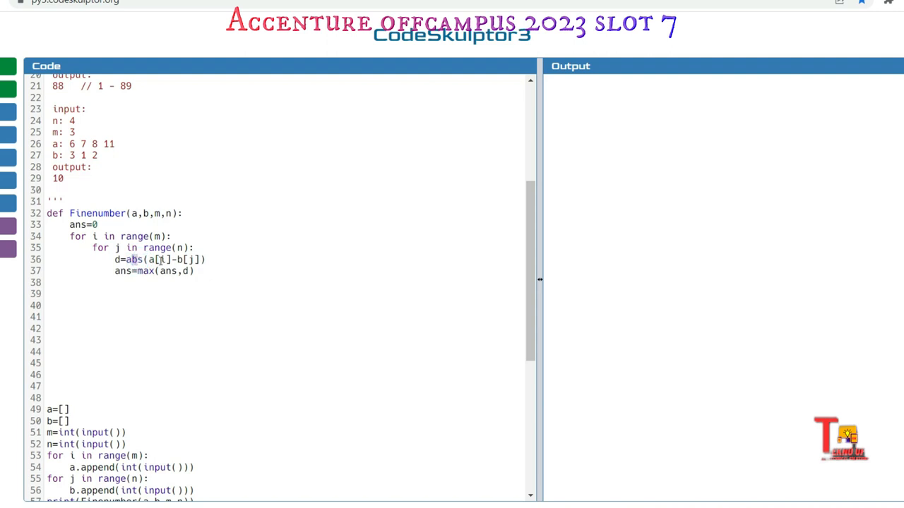
Add the comment #-23=23 illustrating the absolute difference.
type("3")
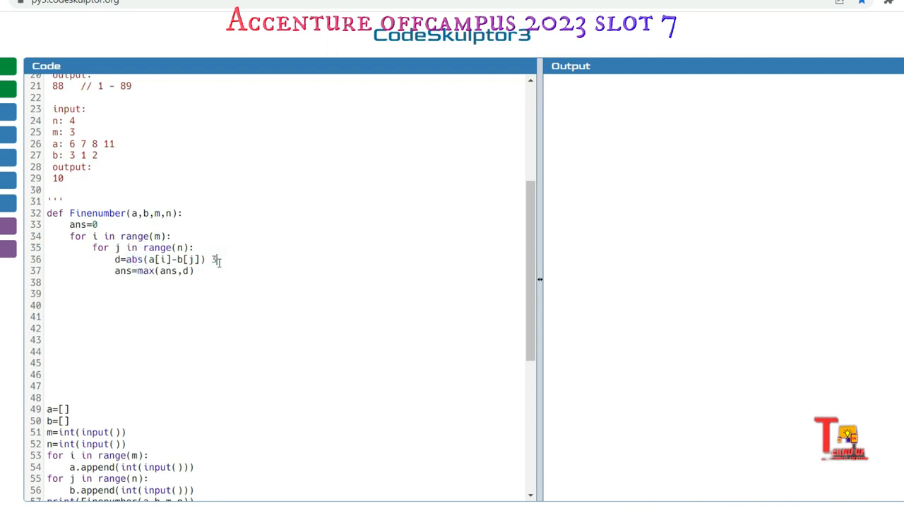
type("#")
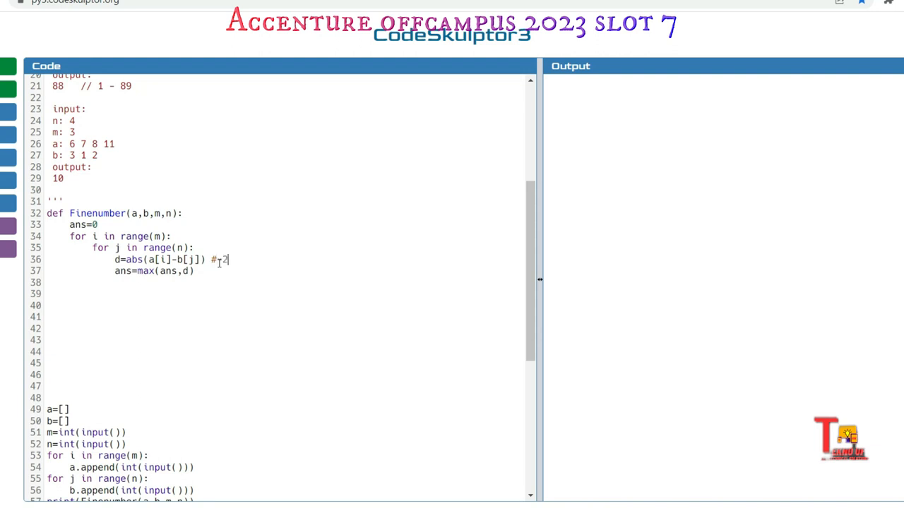
type("-3")
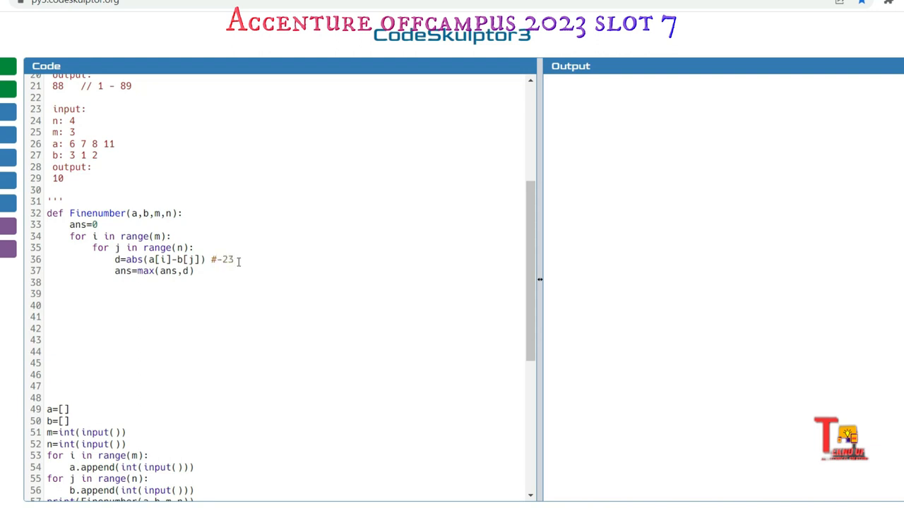
type("=23")
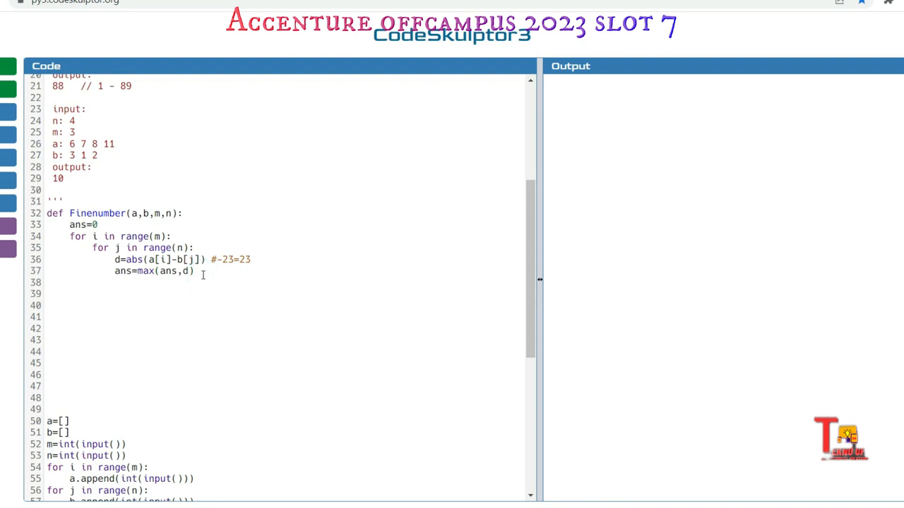
After ans=0, add 'if not a or not b: return None' for empty arrays.
left_click(87, 282)
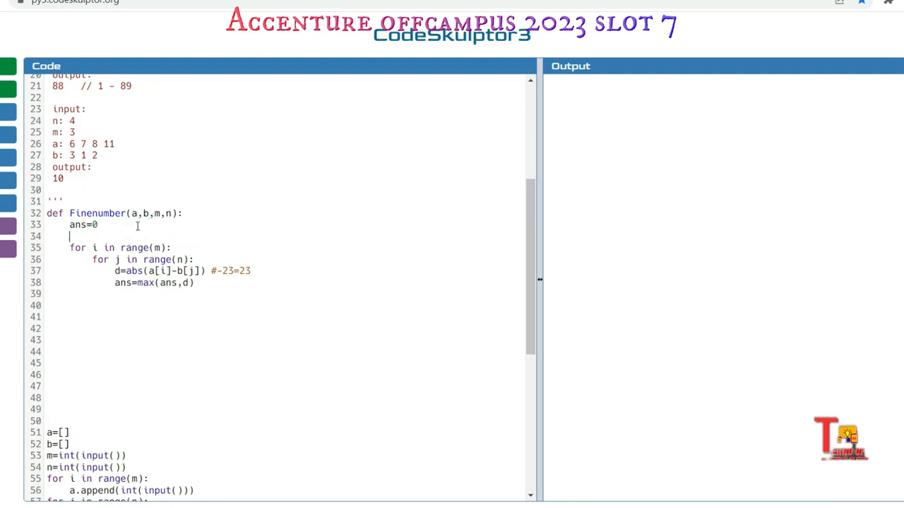
type("if no")
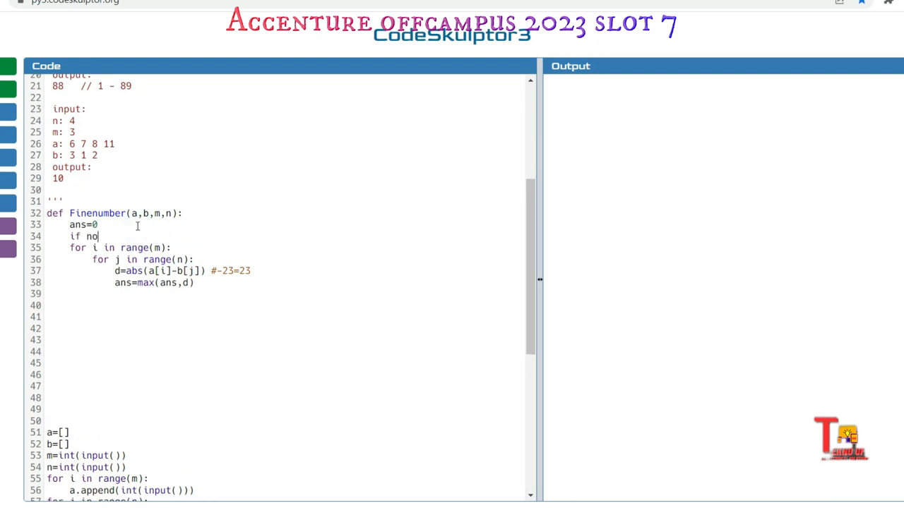
type("t a or")
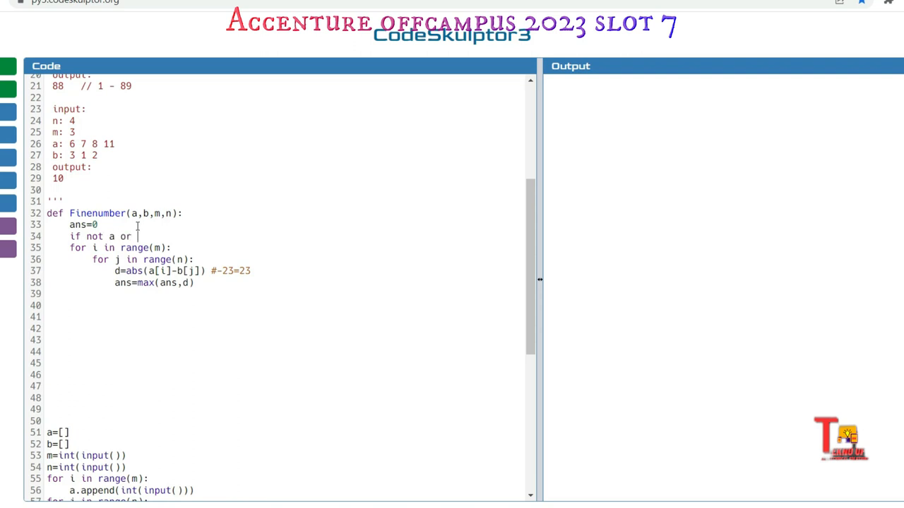
type("not b:")
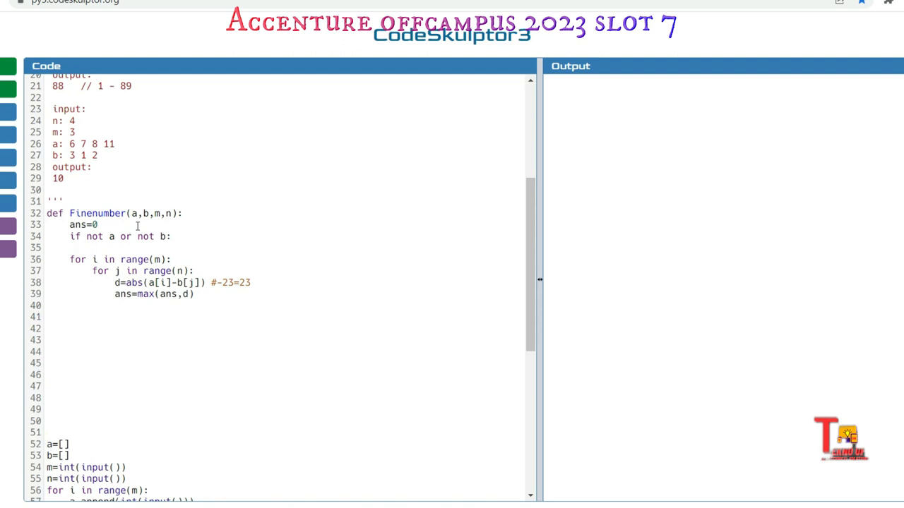
type("rer")
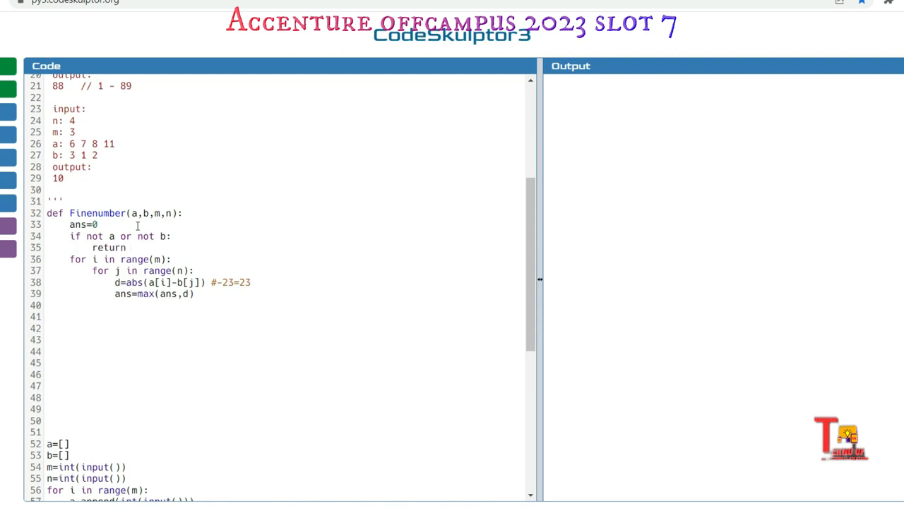
type("None")
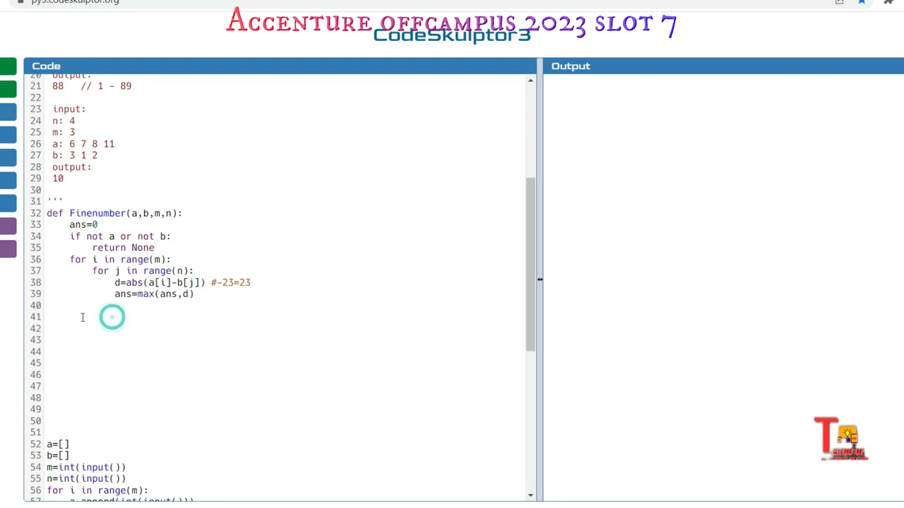
End the function with 'return ans' at function level.
type("Ir")
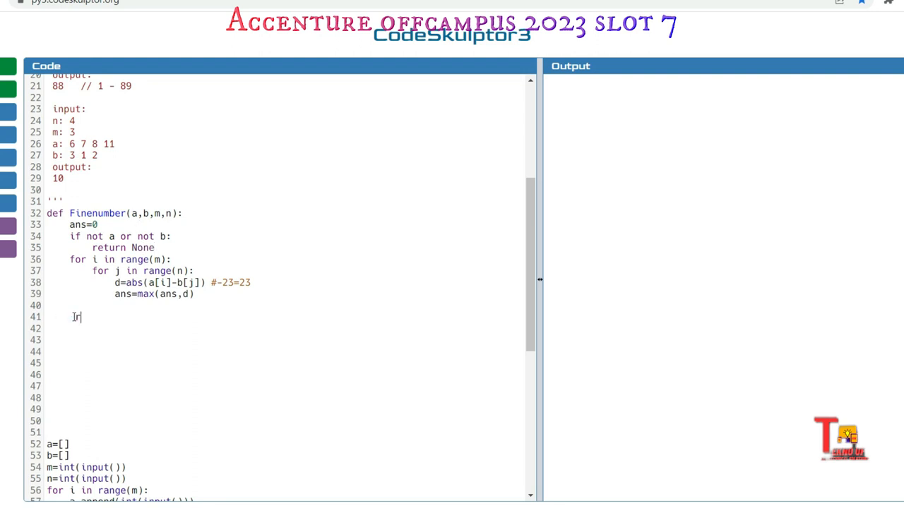
type("return")
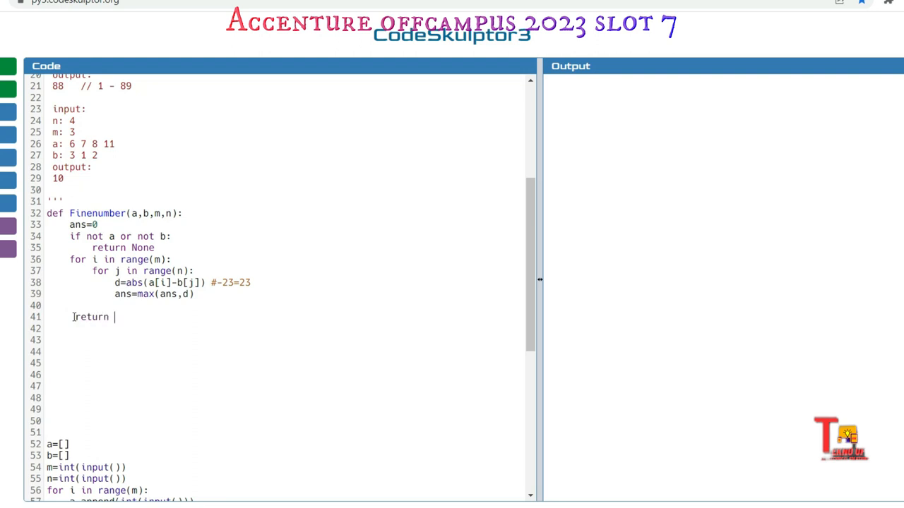
type("ans")
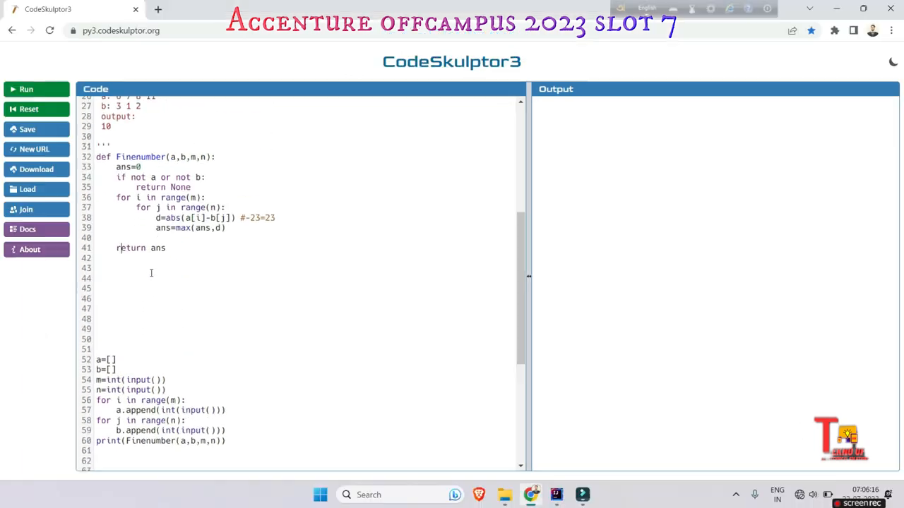
Run the script on the first sample's input values and confirm the output 88.
scroll("up", 3)
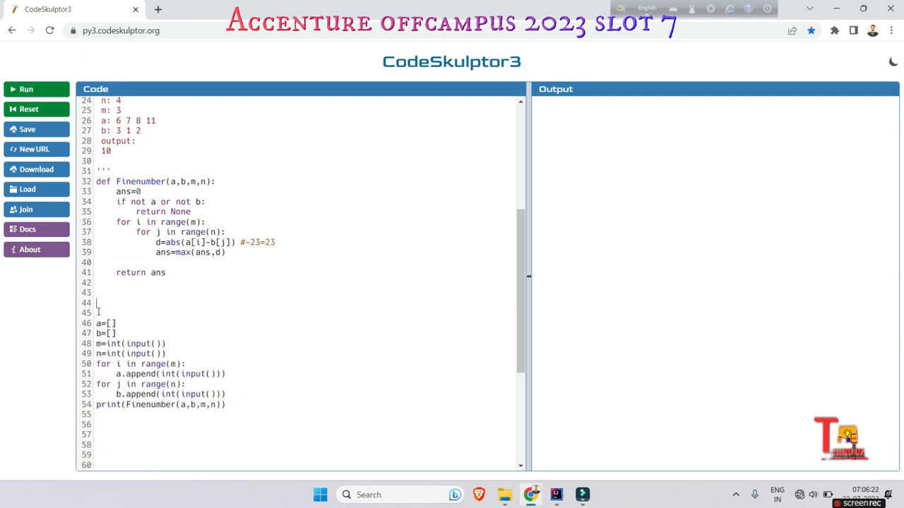
scroll("up", 3)
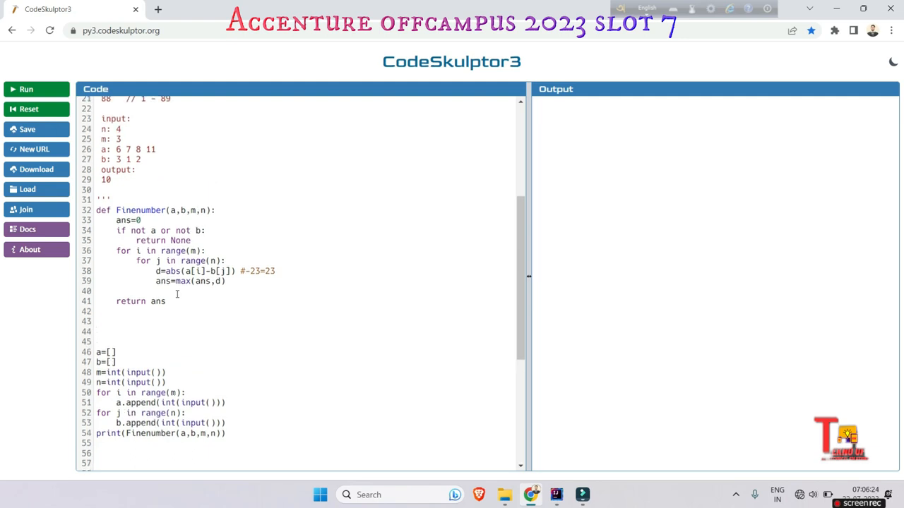
scroll("up", 3)
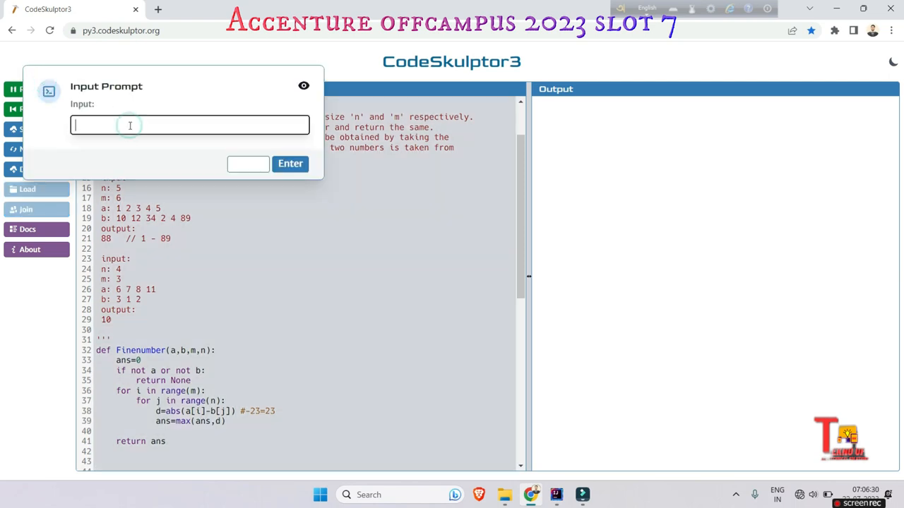
type("5")
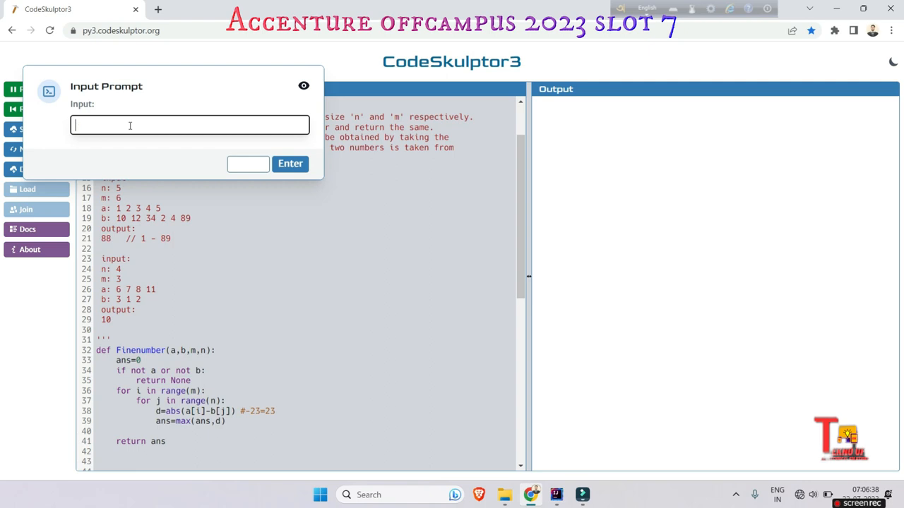
type("12")
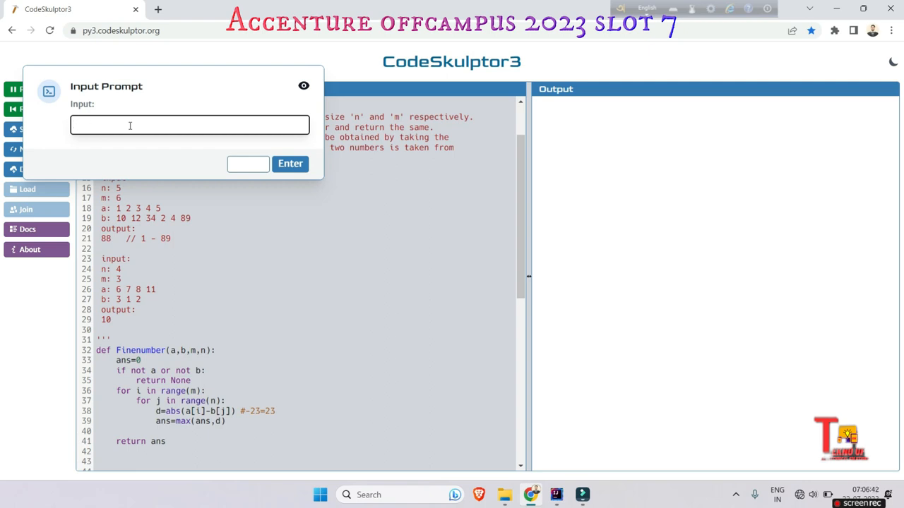
left_click(289, 164)
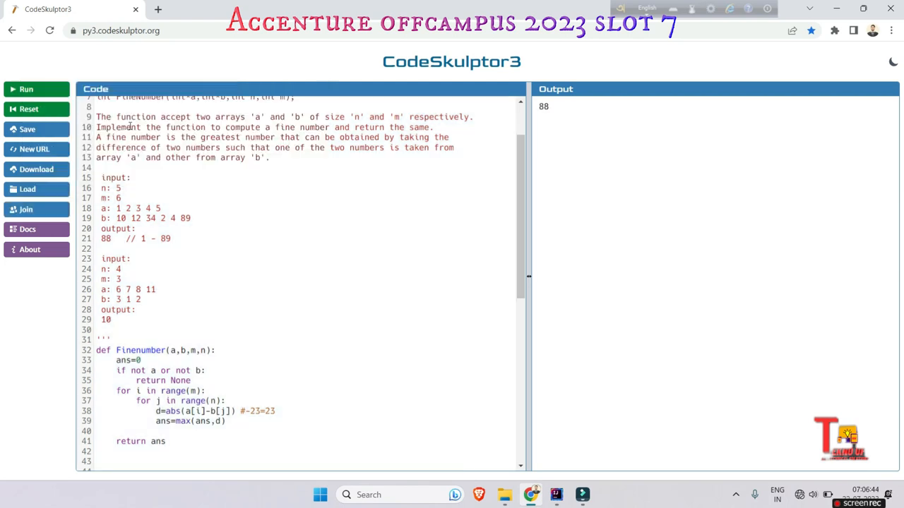
mouse_move(568, 117)
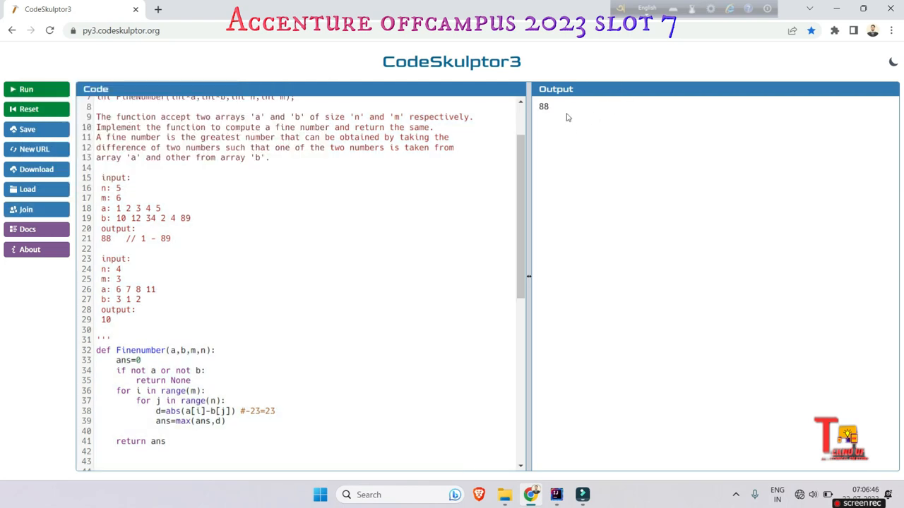
double_click(543, 106)
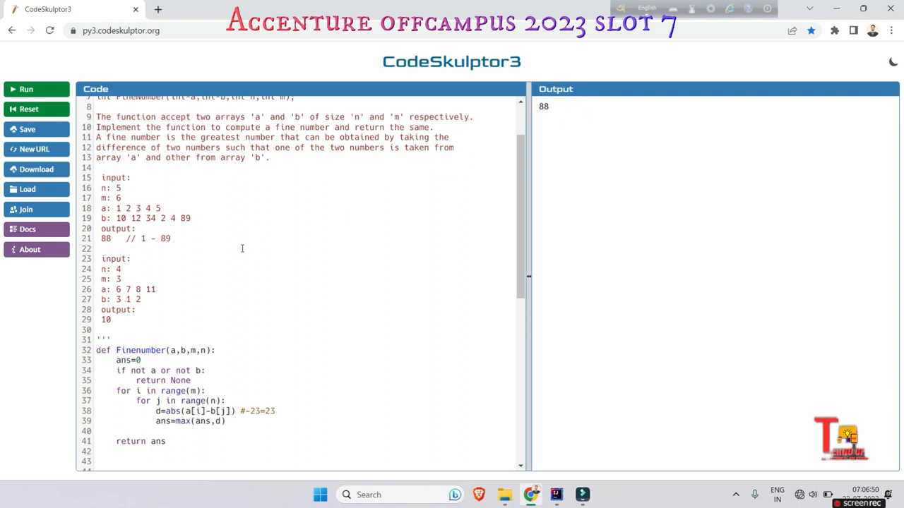
scroll("down", 3)
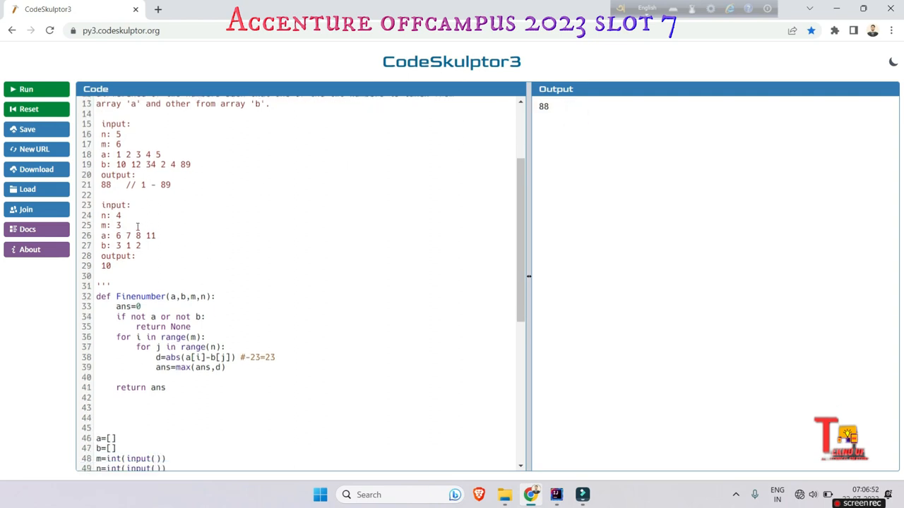
scroll("down", 3)
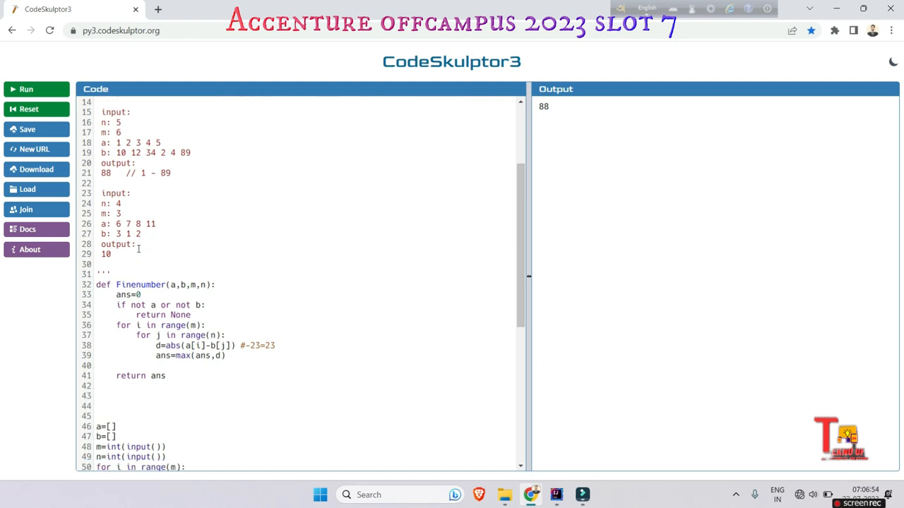
scroll("down", 3)
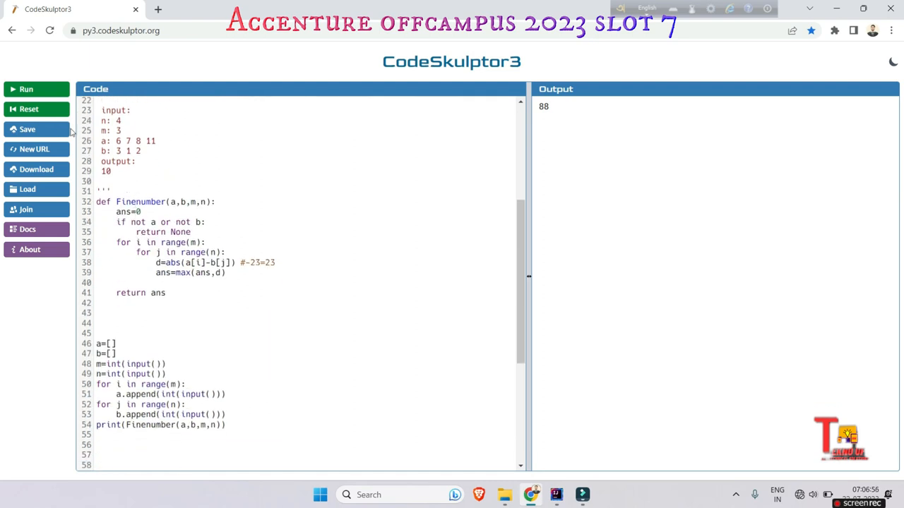
Run again with n=4, m=3, arrays 6 7 8 11 and 3 1 2, getting output 10.
left_click(25, 89)
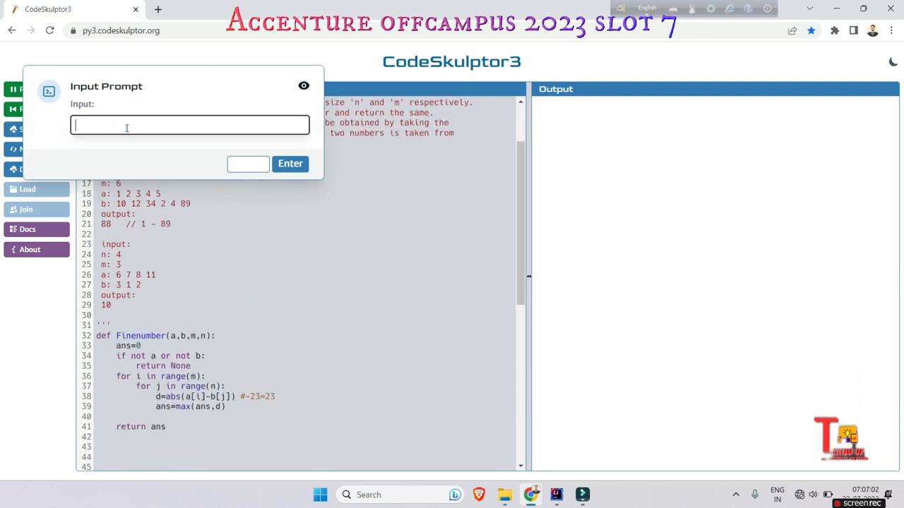
type("6")
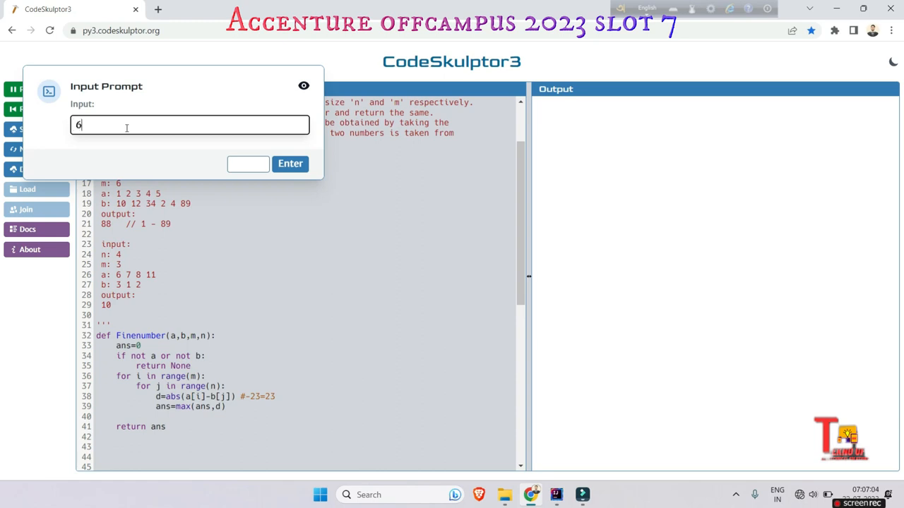
key("Backspace")
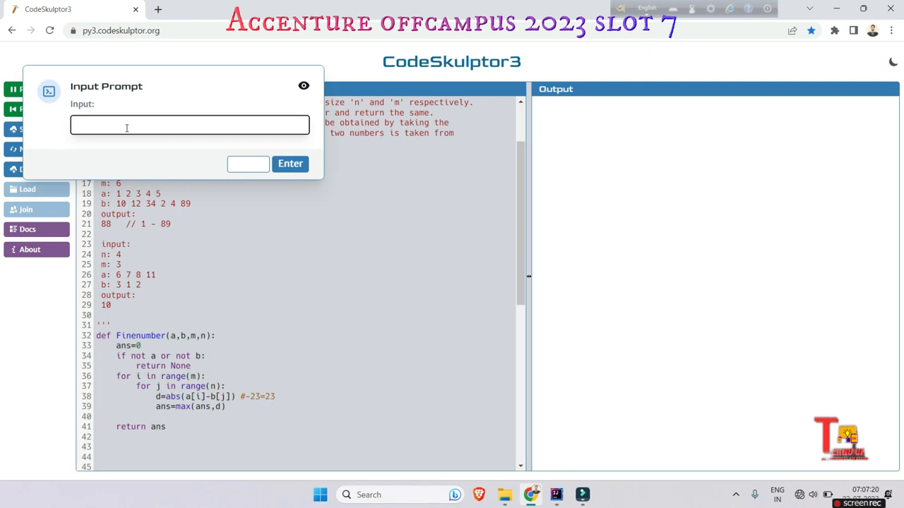
left_click(289, 164)
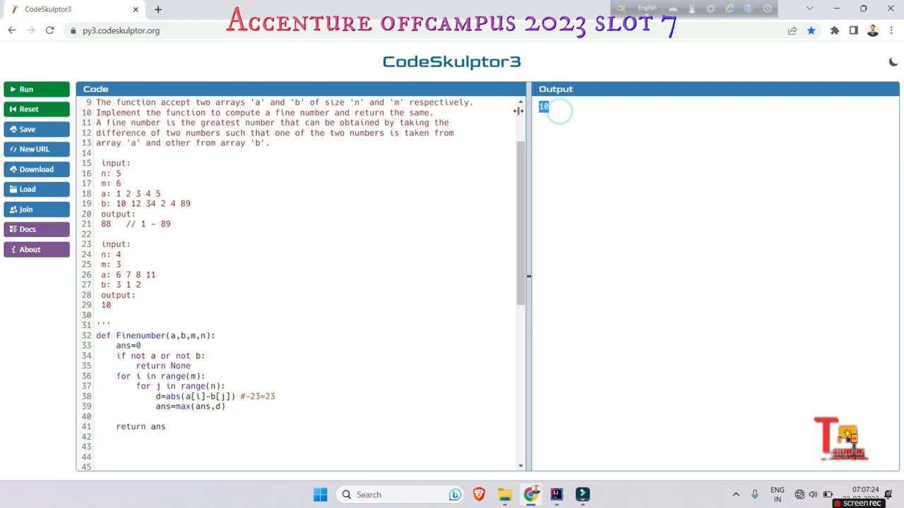
scroll("down", 3)
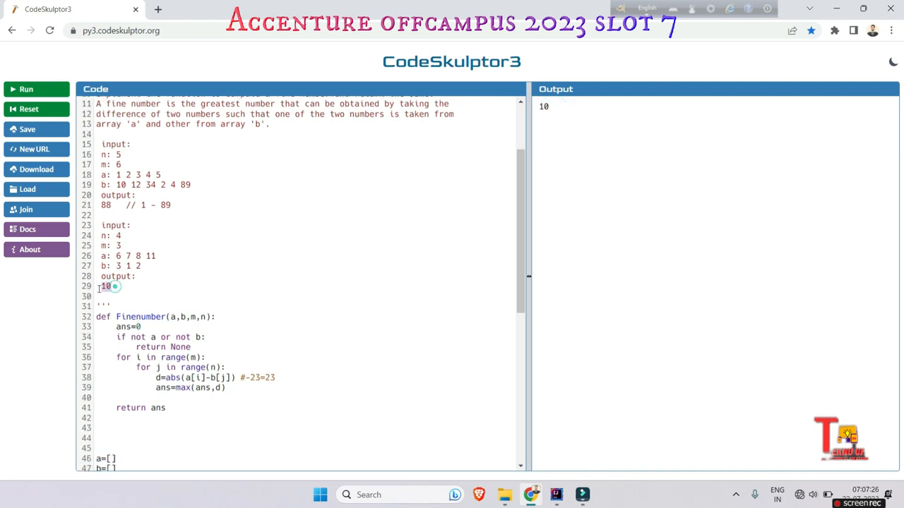
scroll("down", 3)
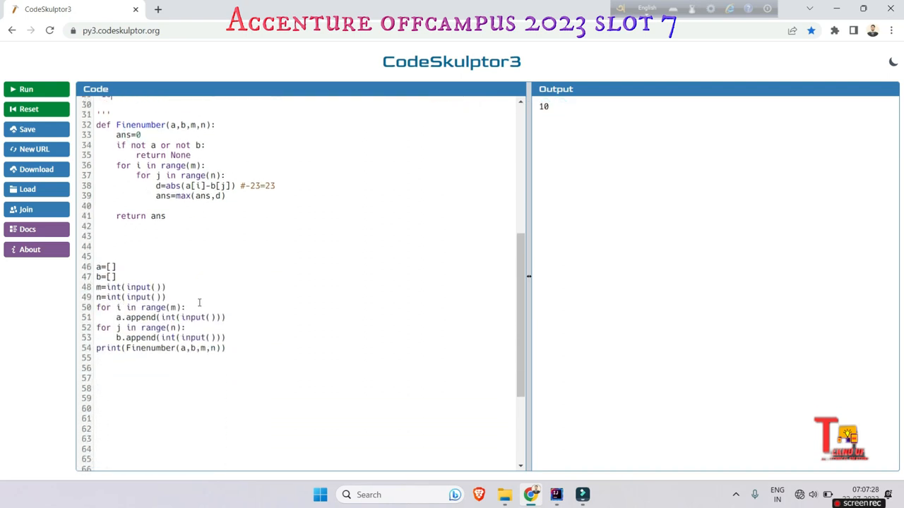
scroll("down", 3)
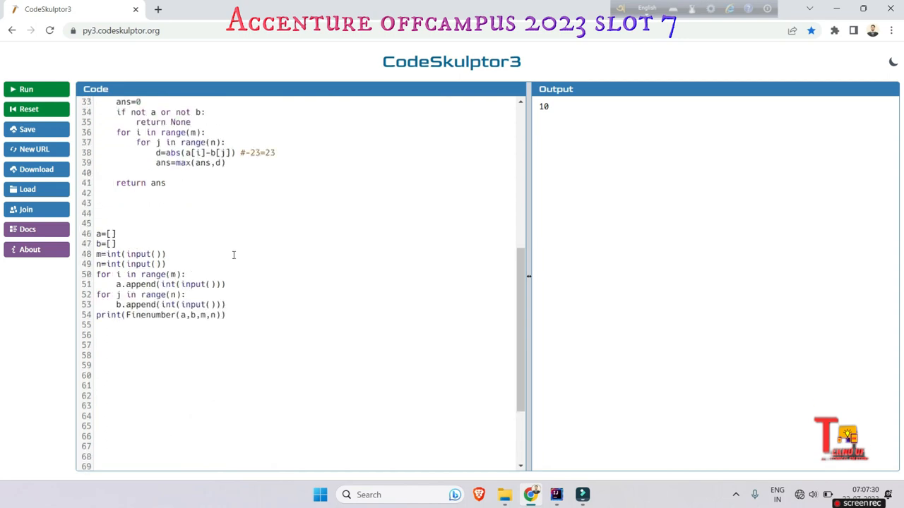
scroll("up", 3)
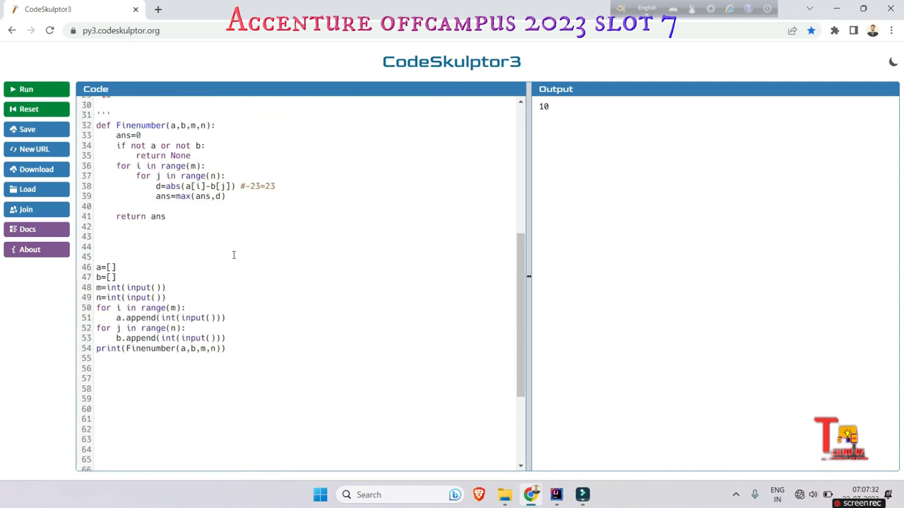
scroll("up", 3)
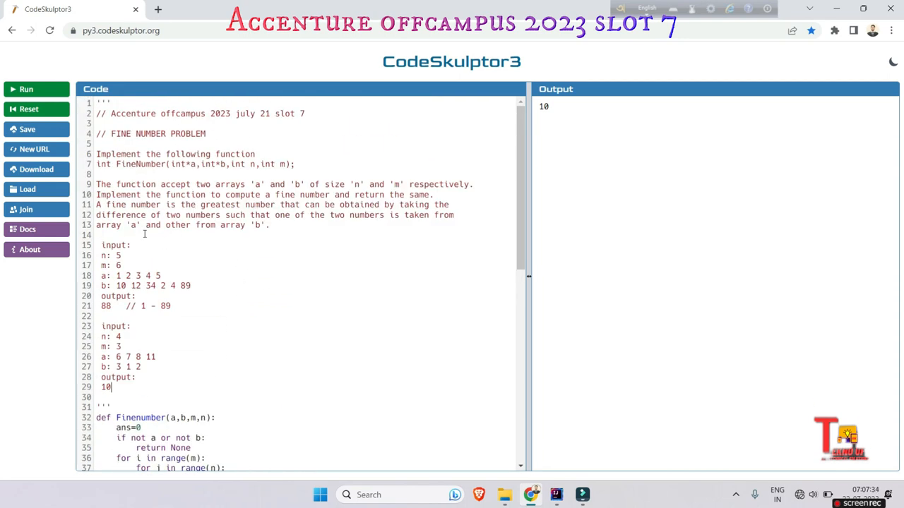
scroll("down", 3)
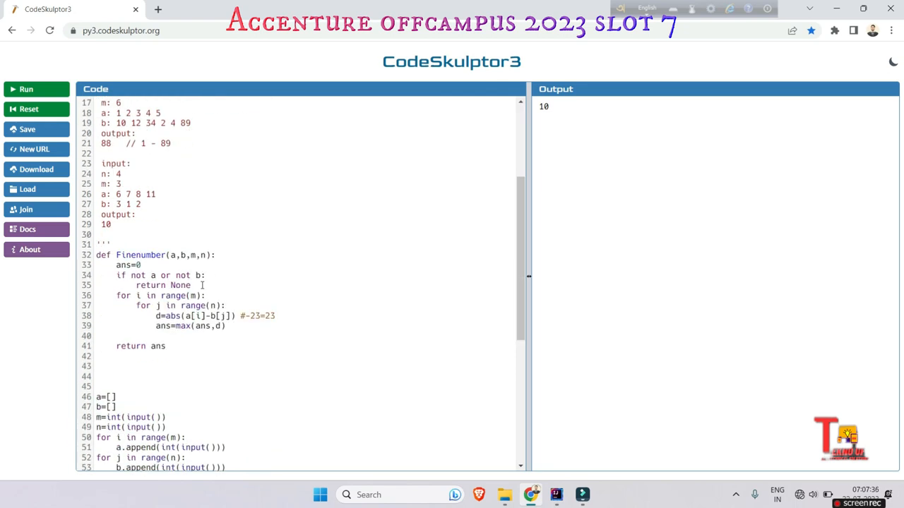
scroll("down", 3)
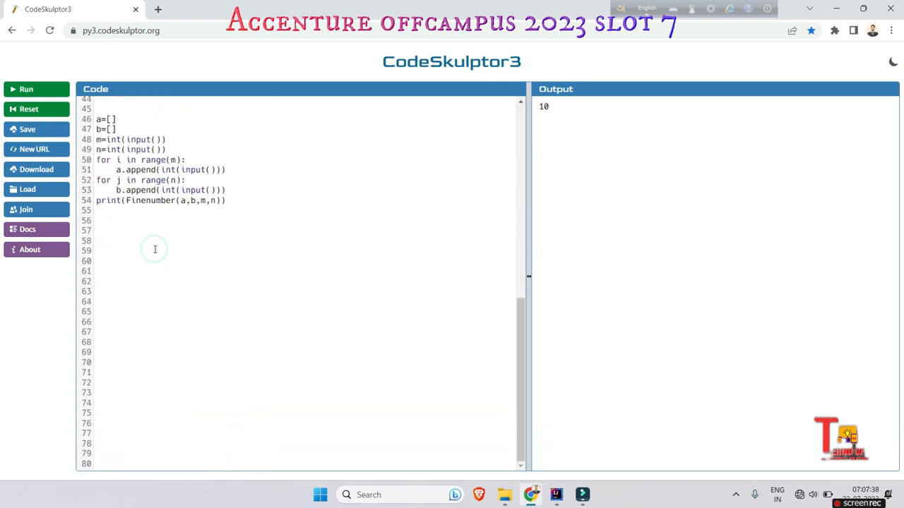
scroll("up", 3)
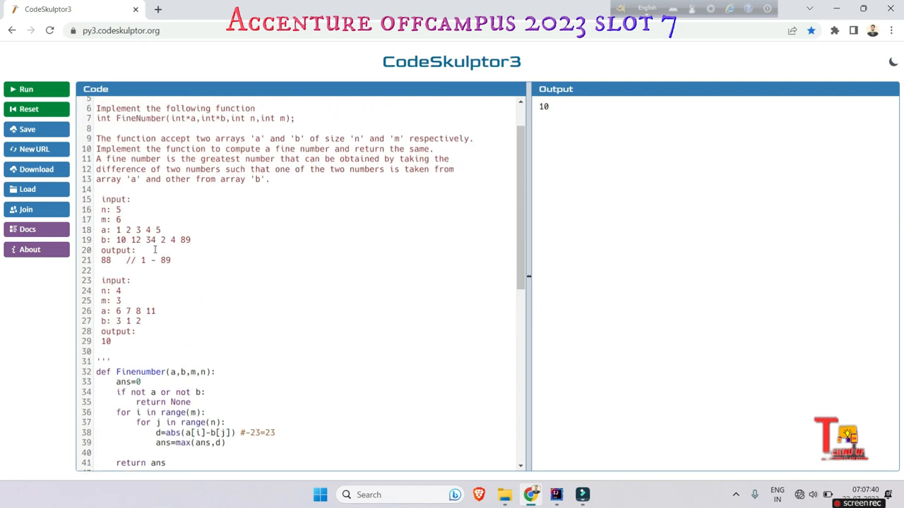
scroll("up", 3)
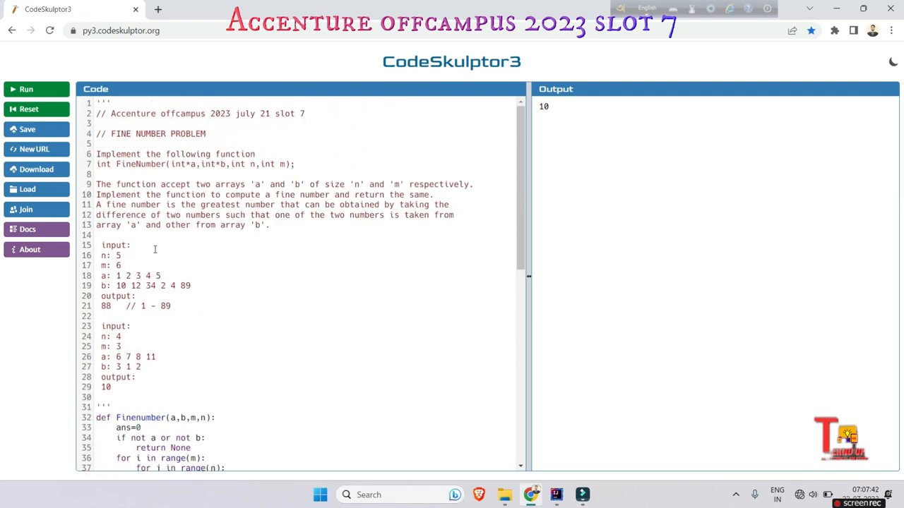